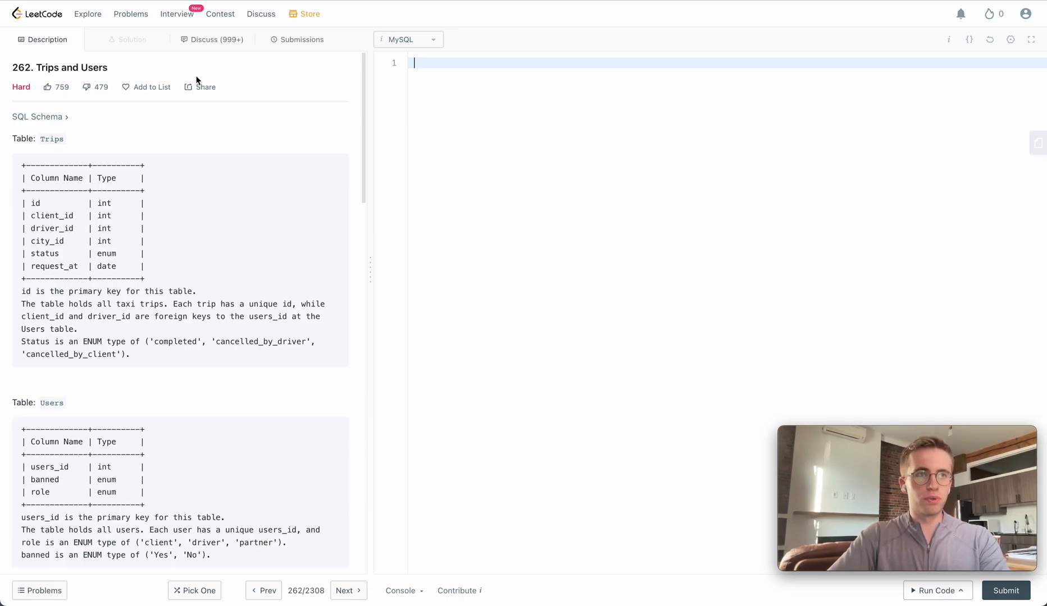
mouse_move(347, 157)
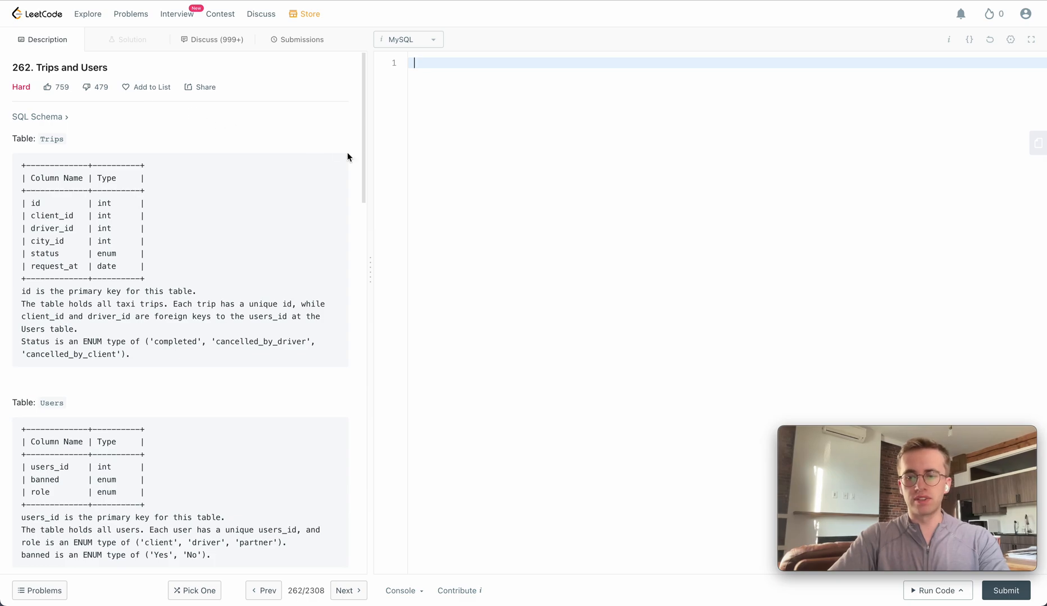
Read the problem description, highlighting the 2013-10-01 and 2013-10-02 expected output dates.
scroll(down, 3)
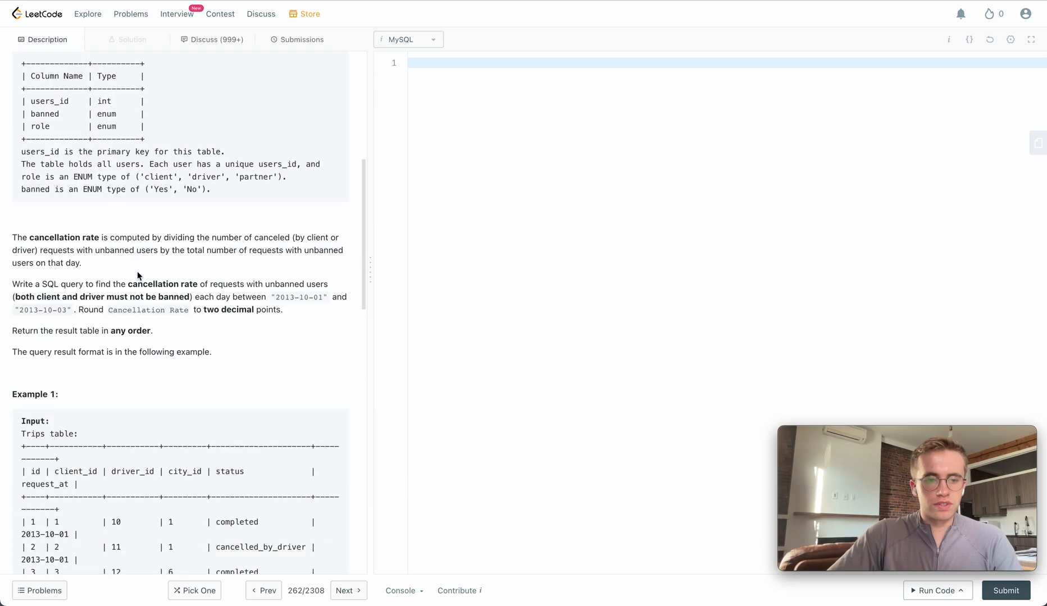
scroll(down, 3)
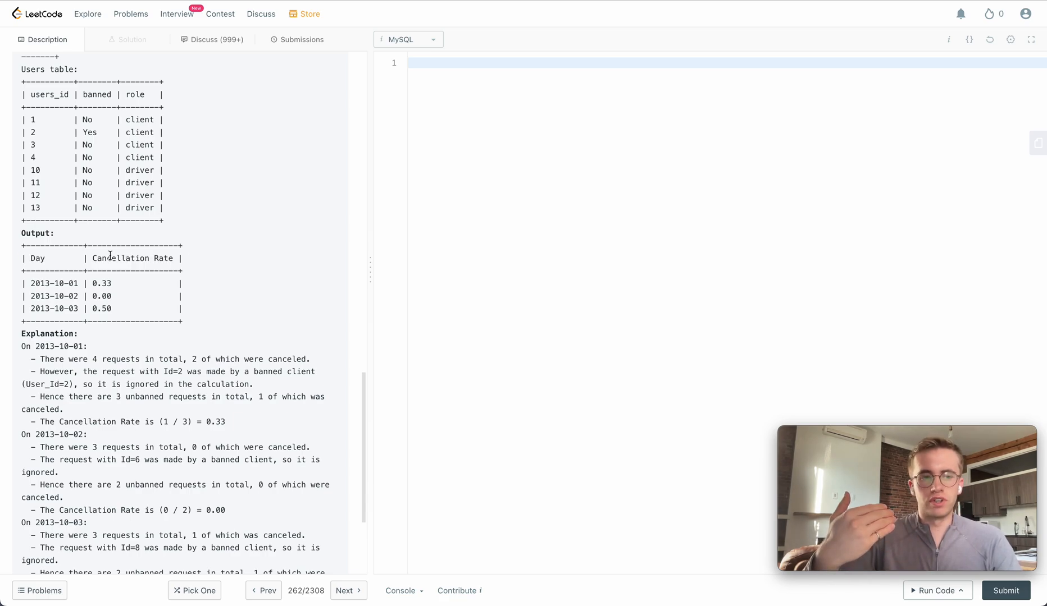
scroll(down, 3)
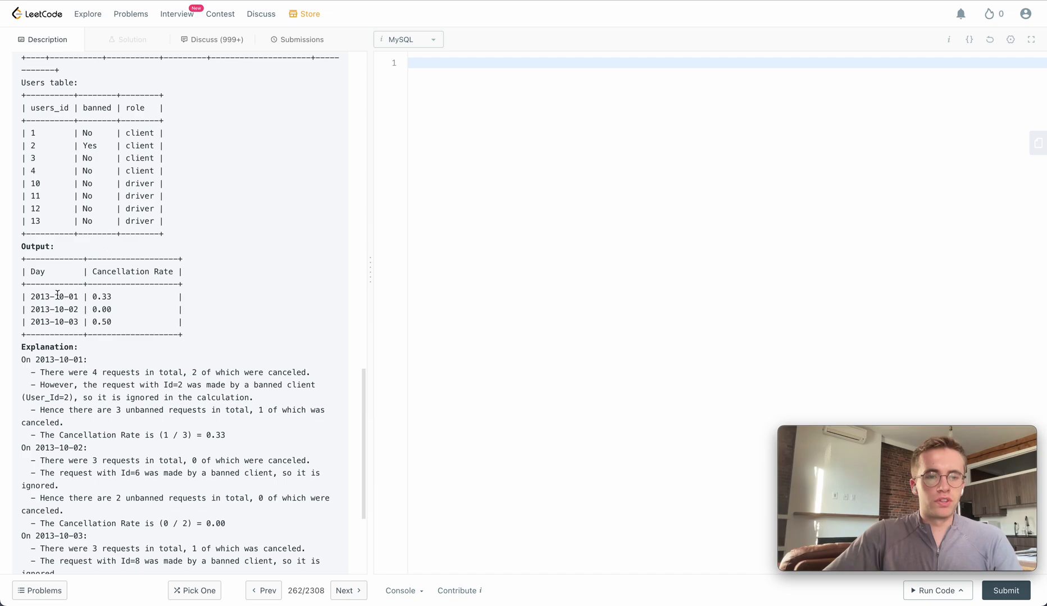
double_click(53, 296)
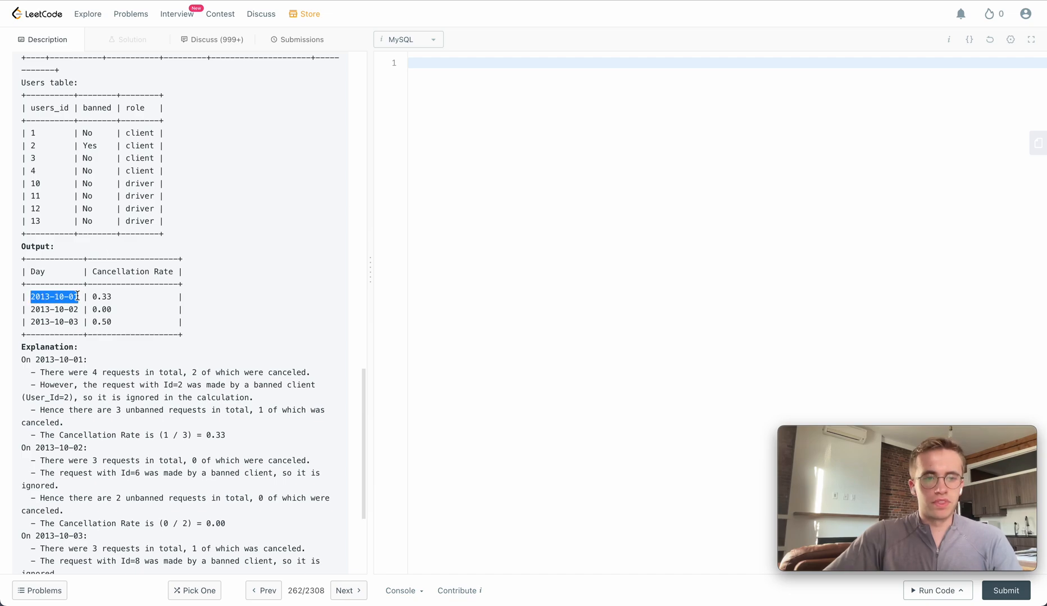
scroll(down, 3)
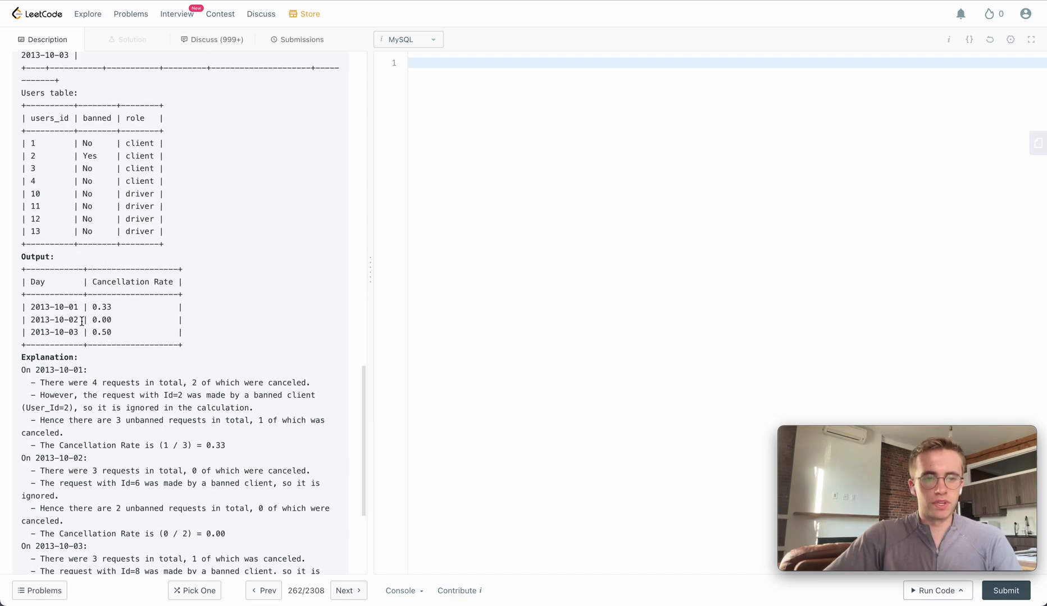
double_click(60, 307)
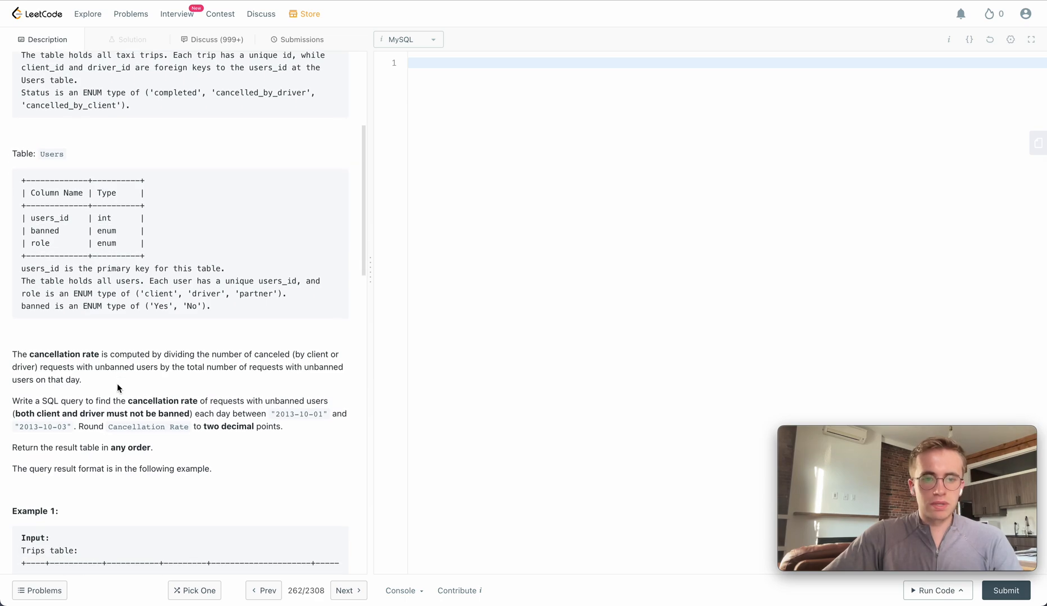
scroll(down, 3)
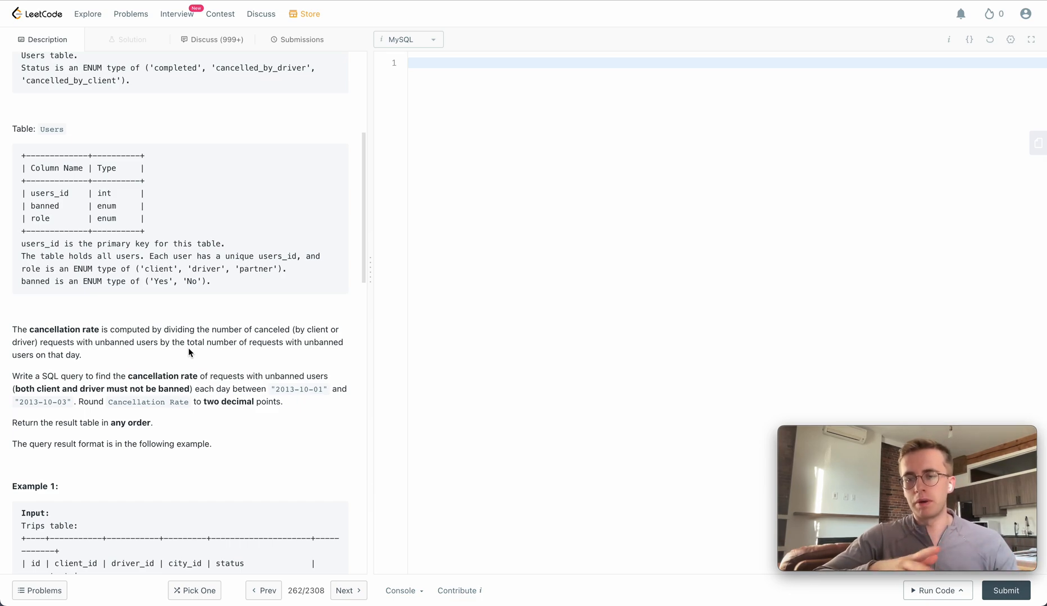
scroll(down, 3)
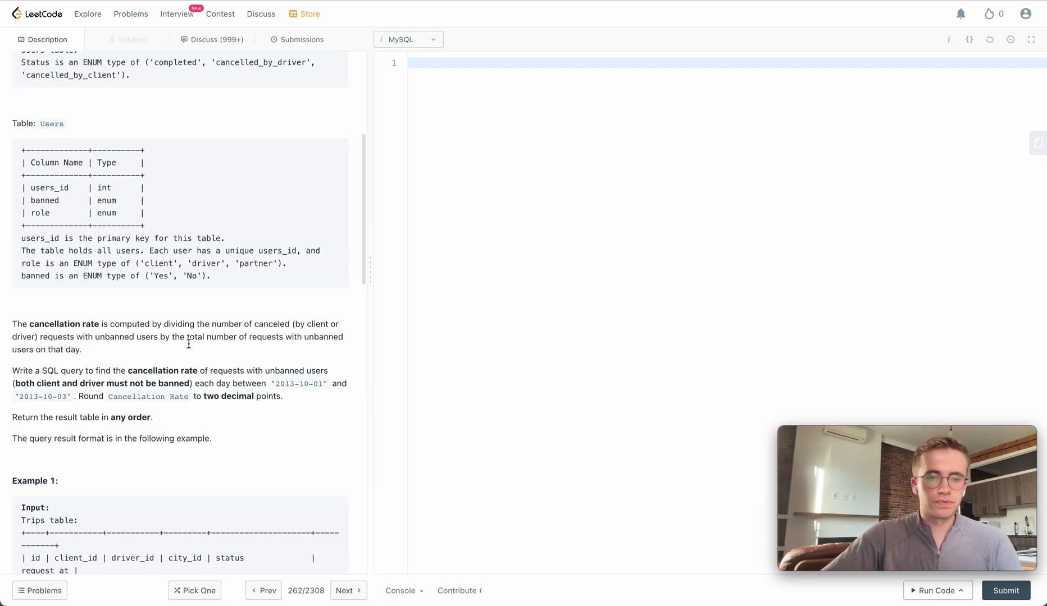
scroll(down, 3)
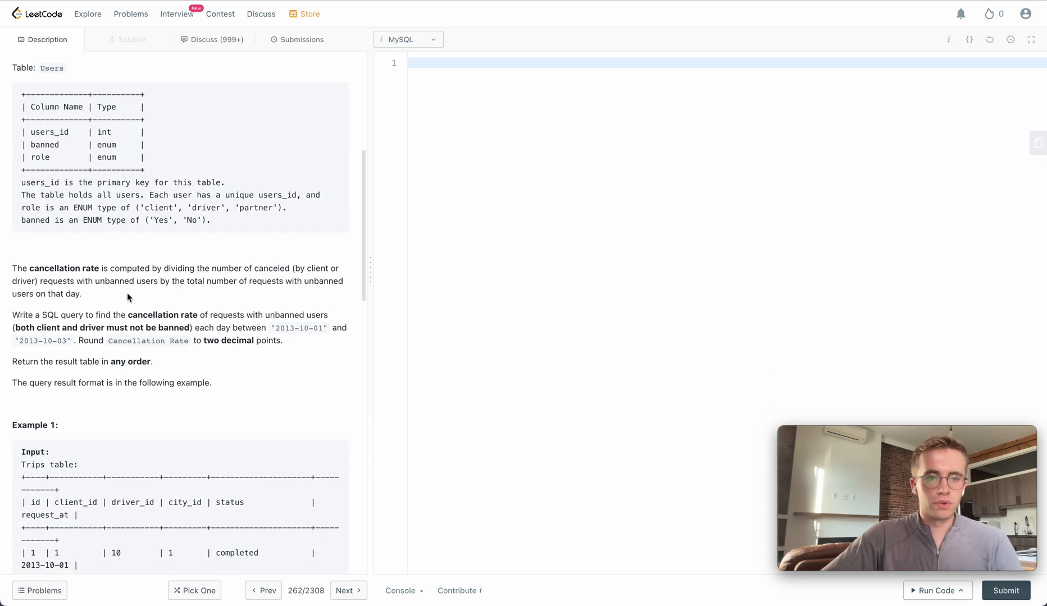
scroll(down, 3)
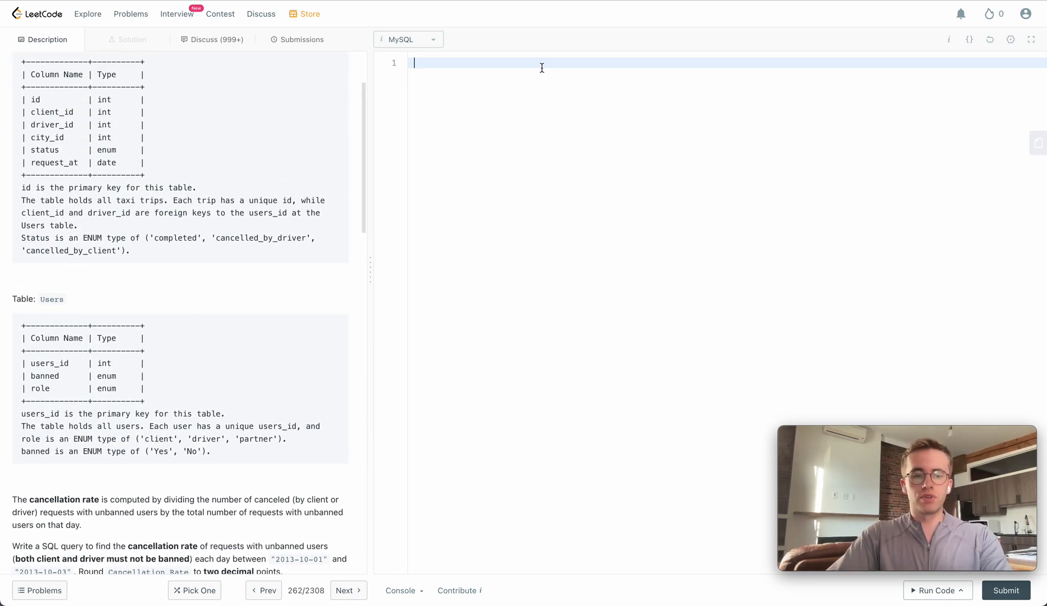
mouse_move(527, 72)
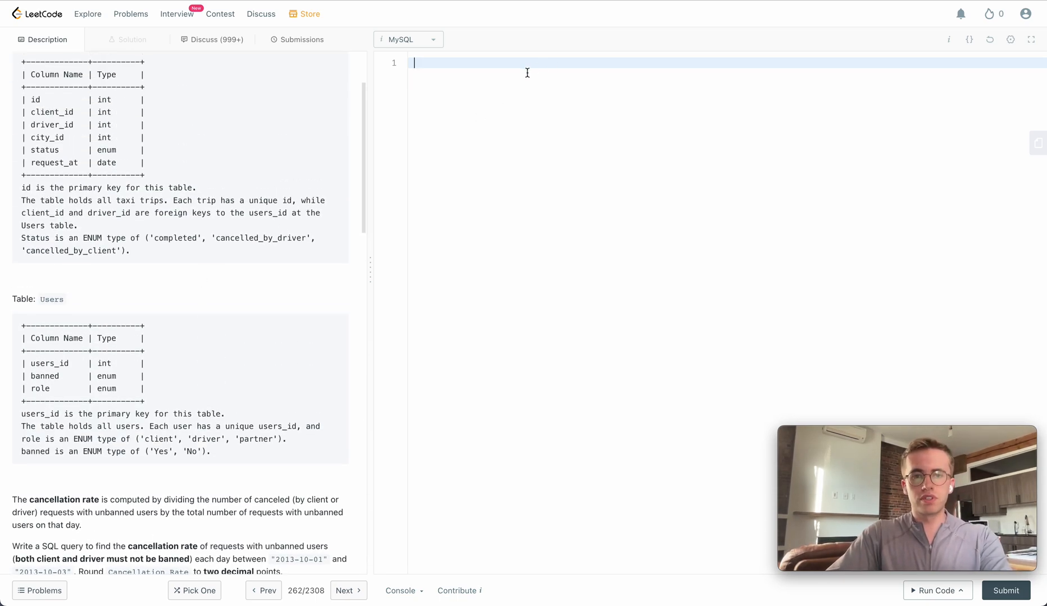
Write the query skeleton with a SELECT line and FROM Trips below it.
text(SELECT)
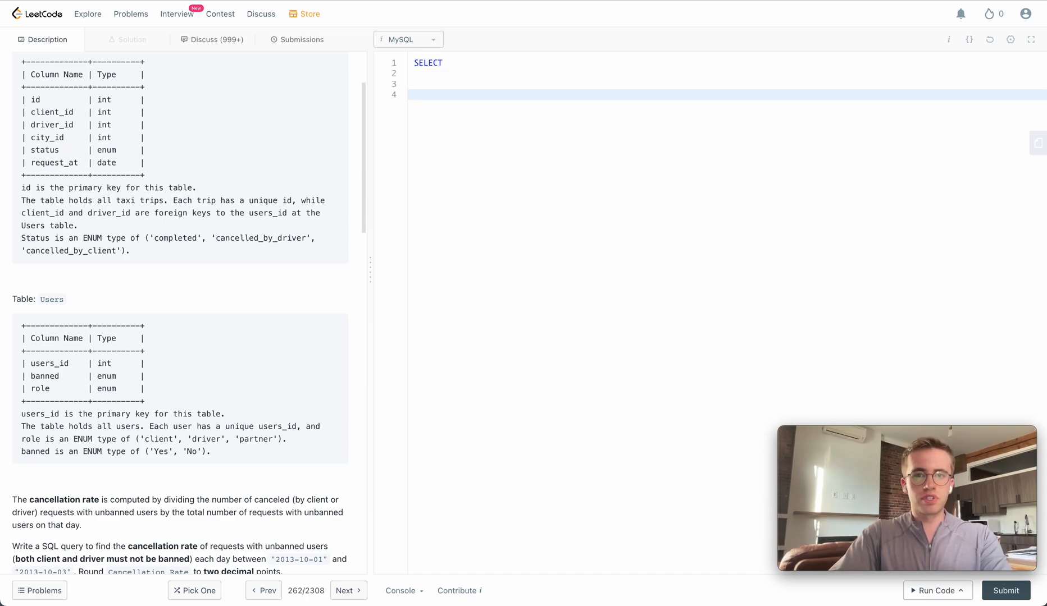
text(FROM)
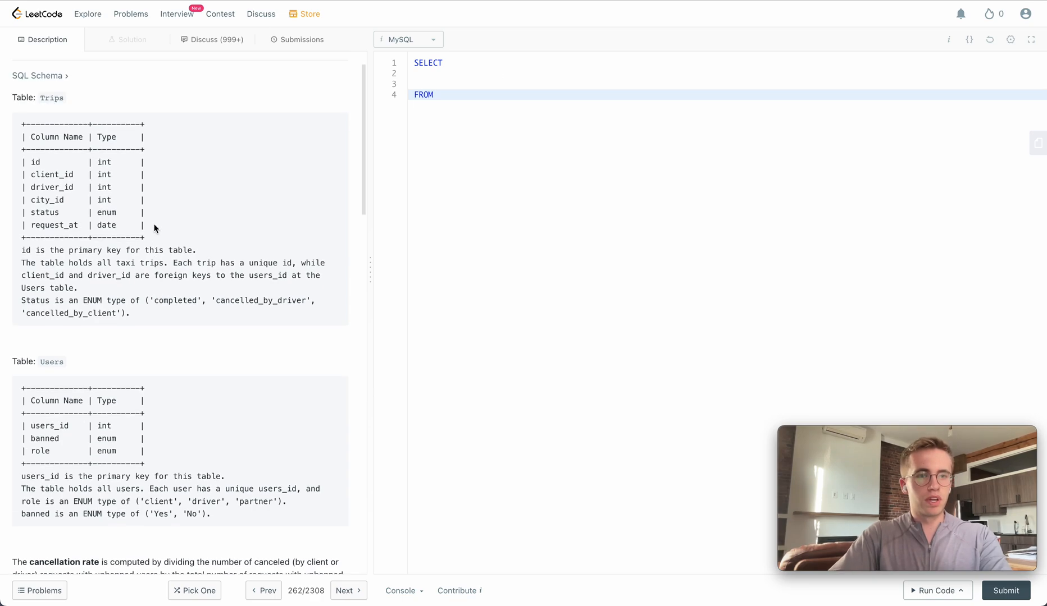
text(T)
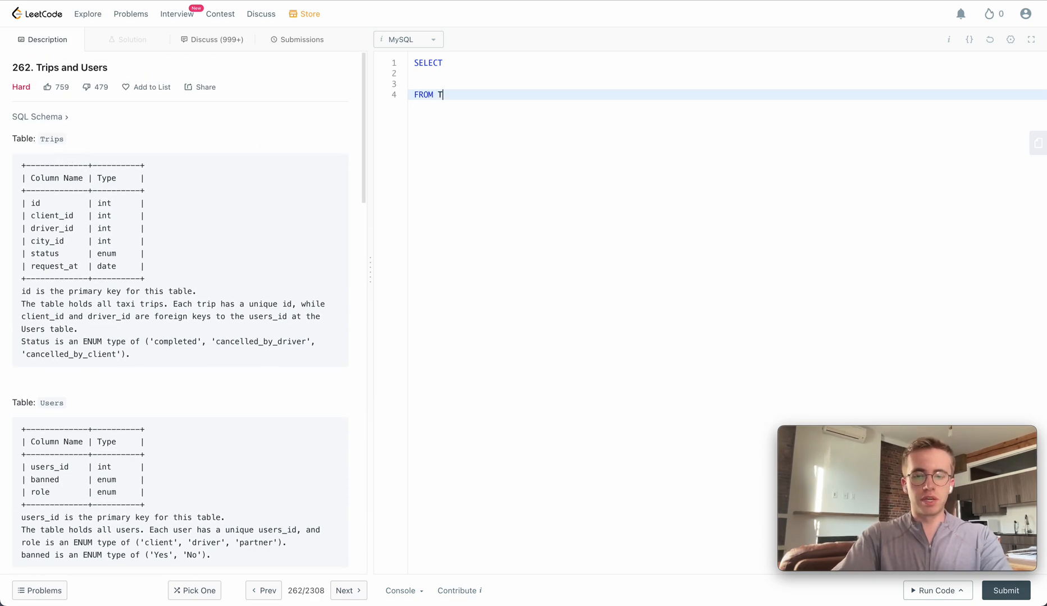
text(rips)
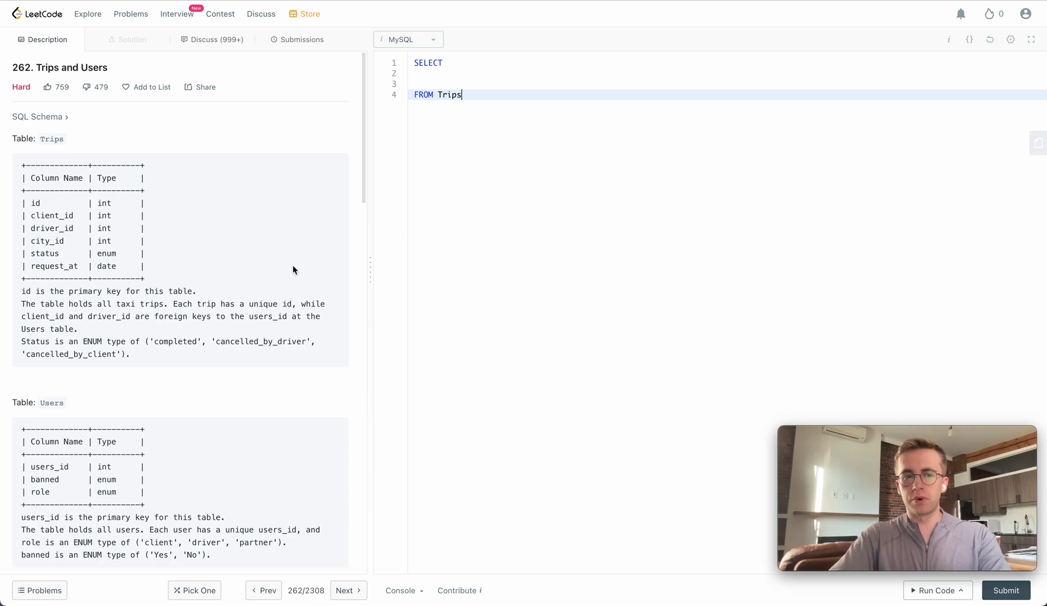
key(Enter)
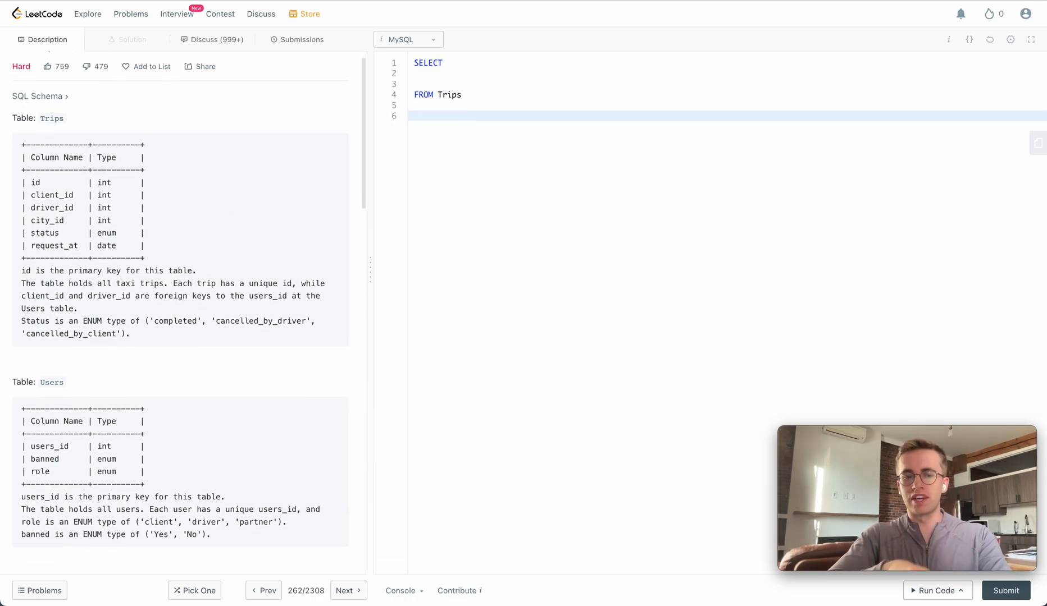
scroll(down, 3)
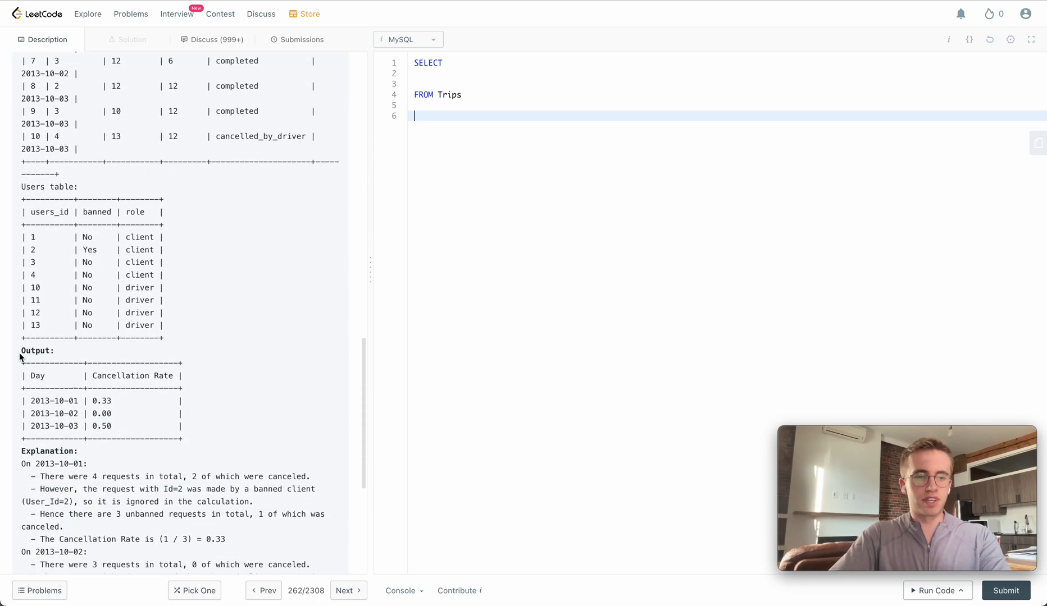
scroll(down, 3)
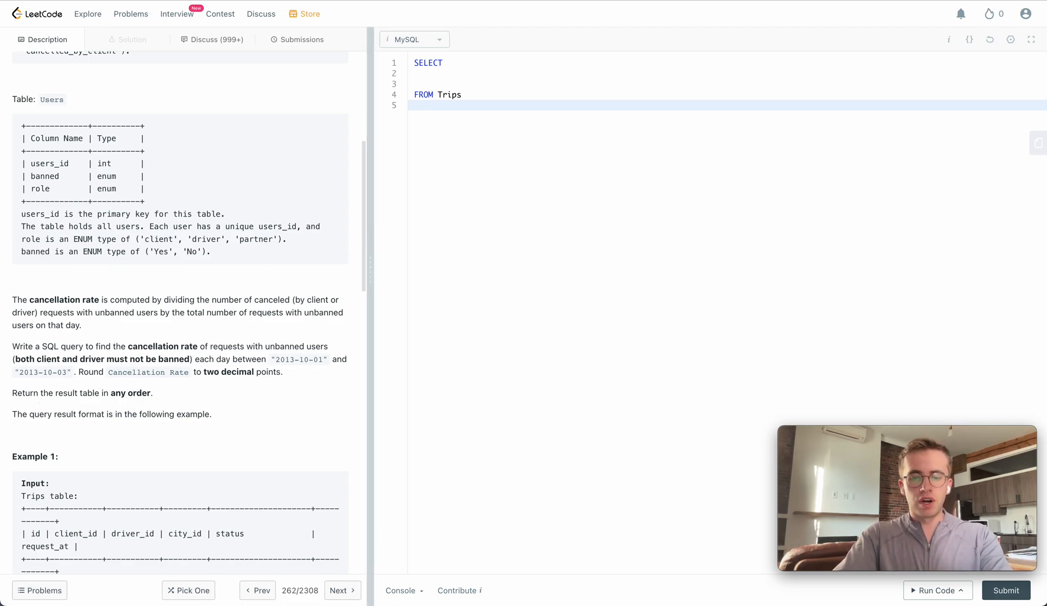
Start the WHERE clause and alias Trips as t, checking the request_at column.
text(WHERE)
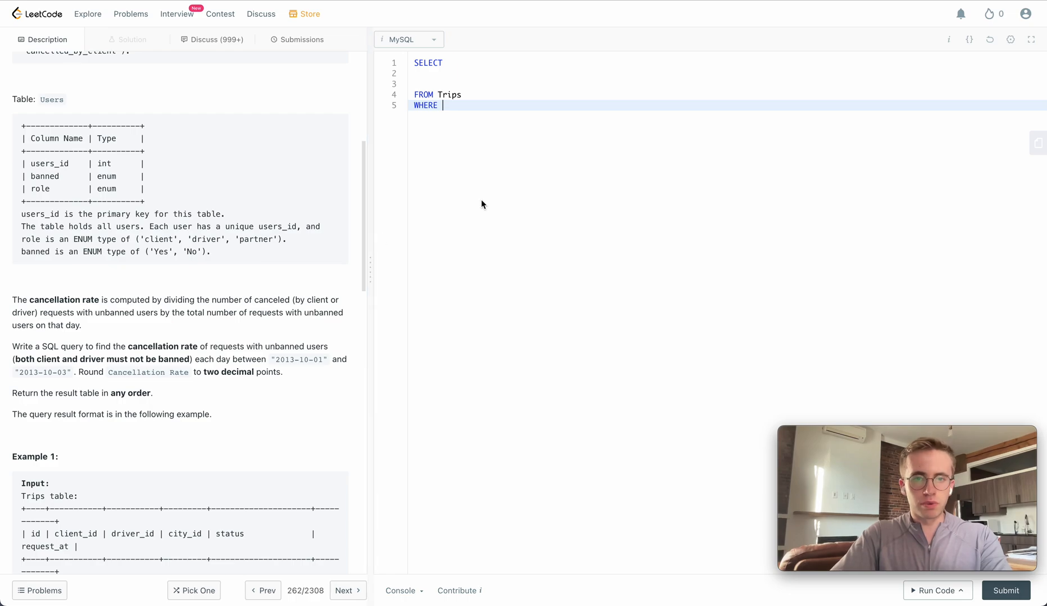
scroll(down, 3)
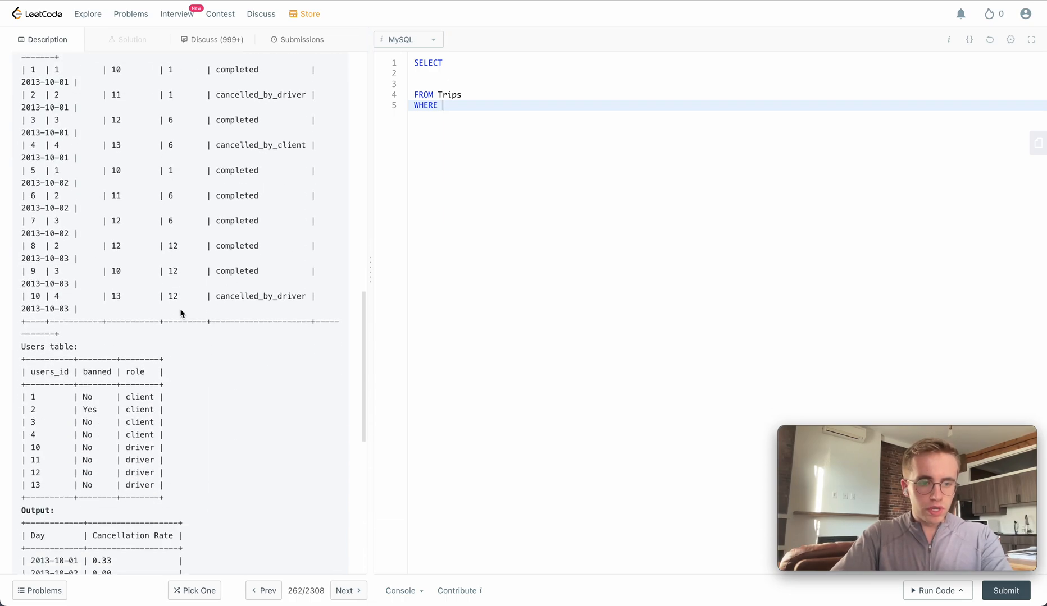
scroll(down, 3)
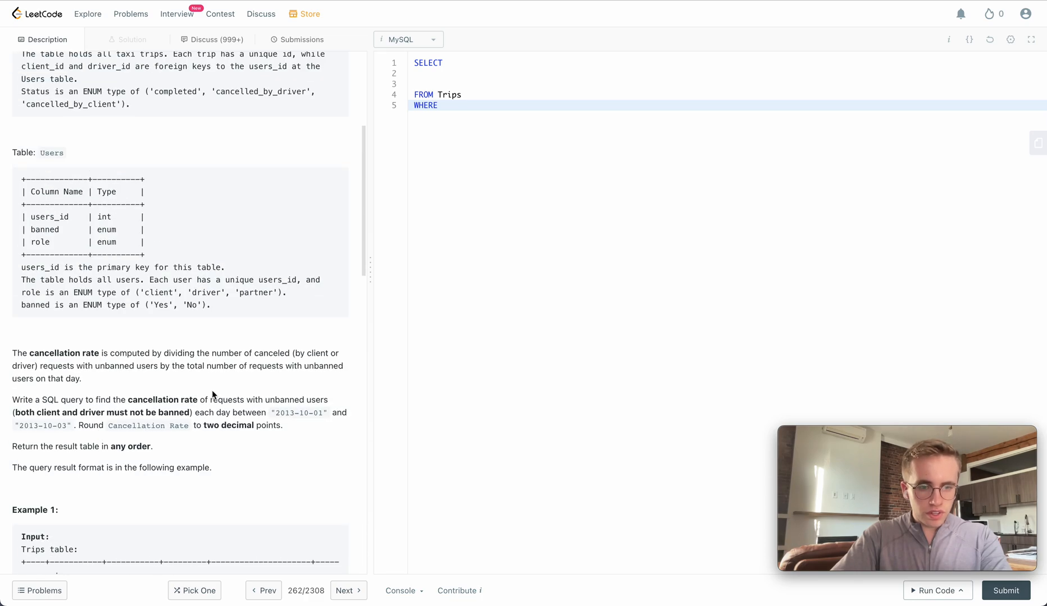
scroll(down, 3)
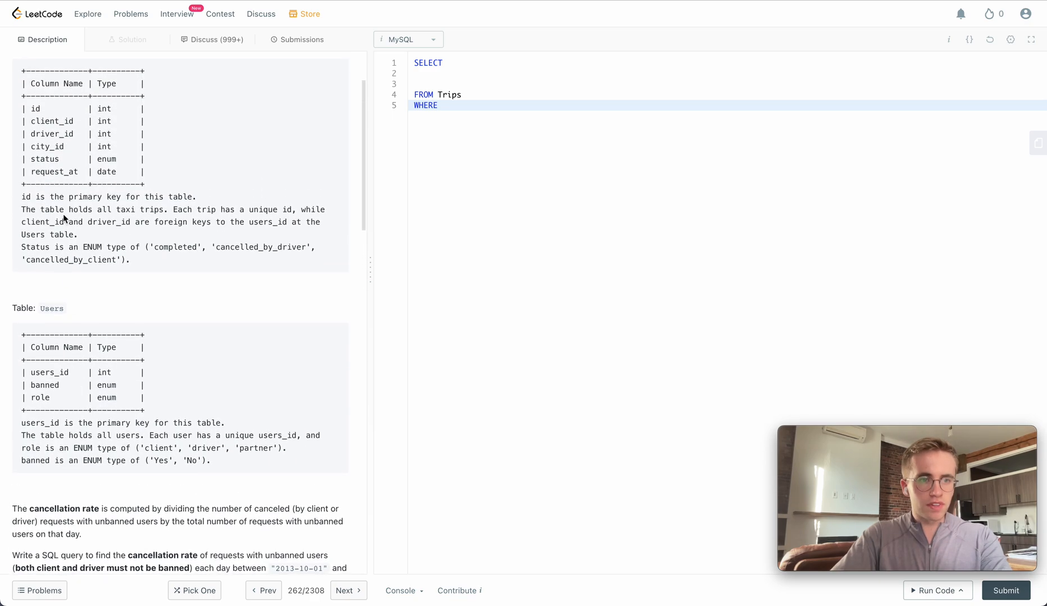
double_click(53, 172)
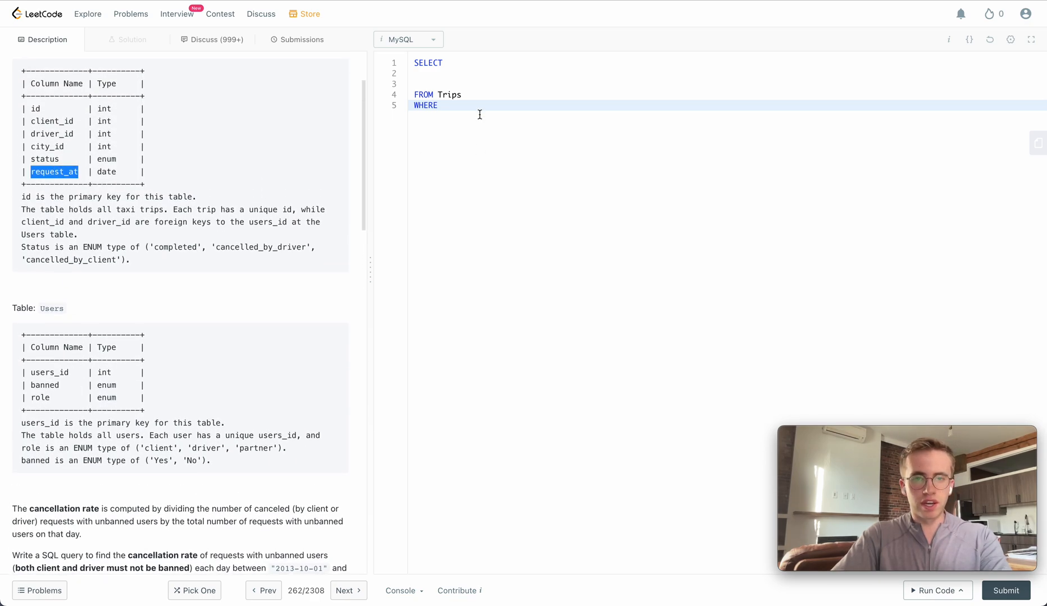
text(AS t)
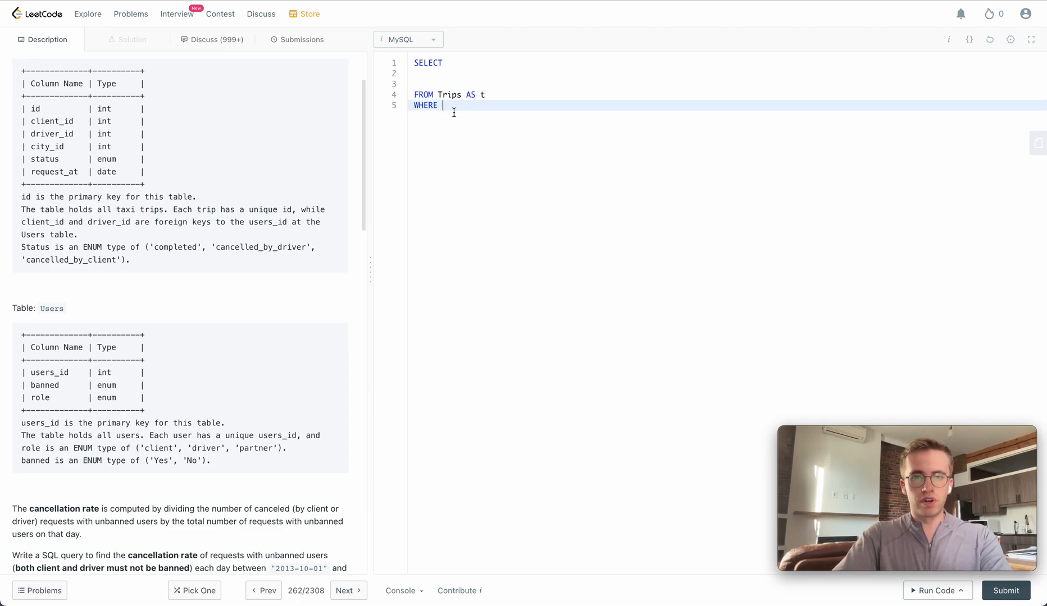
Filter t.request_at BETWEEN '2013-10-01' AND '2013-10-03' and begin an AND line.
text(t.)
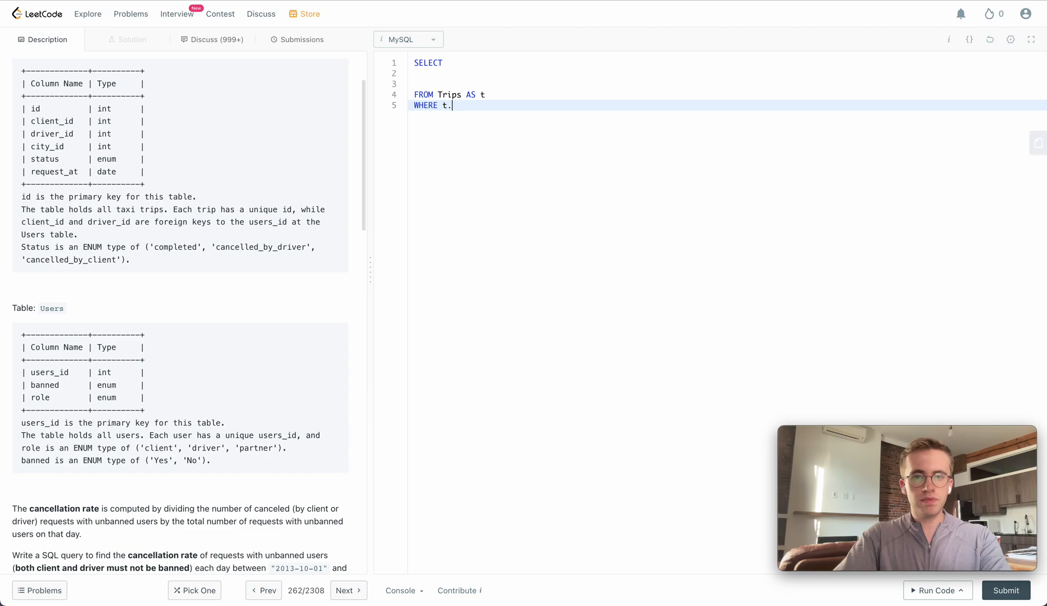
text(request_at)
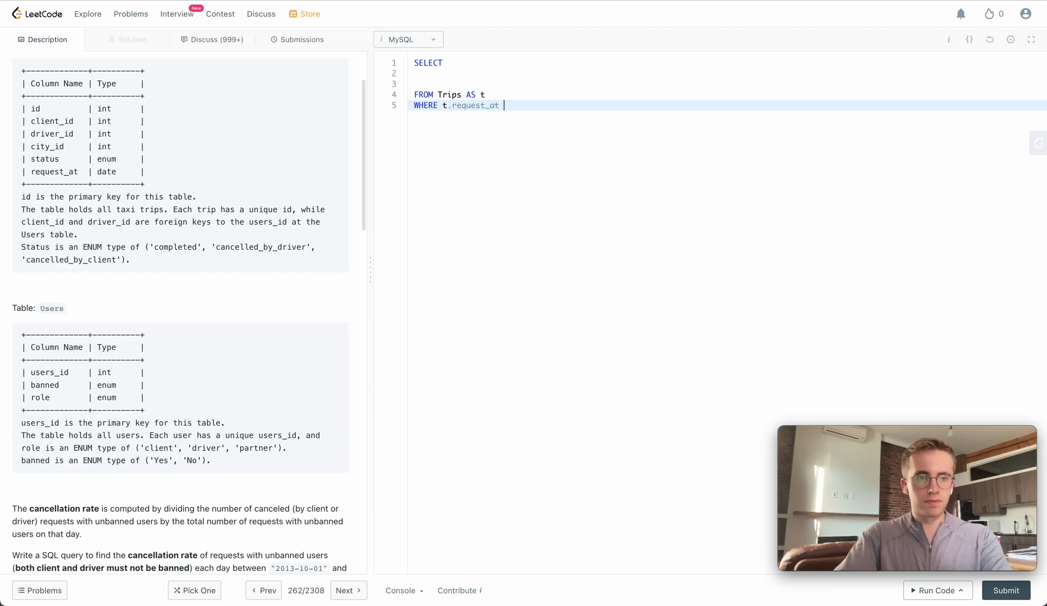
text(BE)
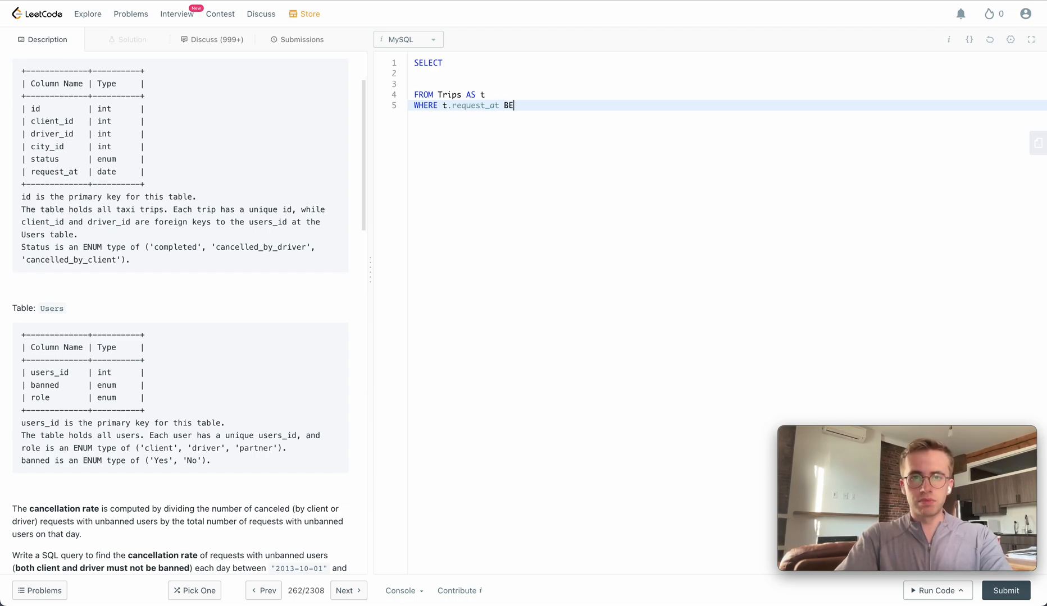
text(TWEEN)
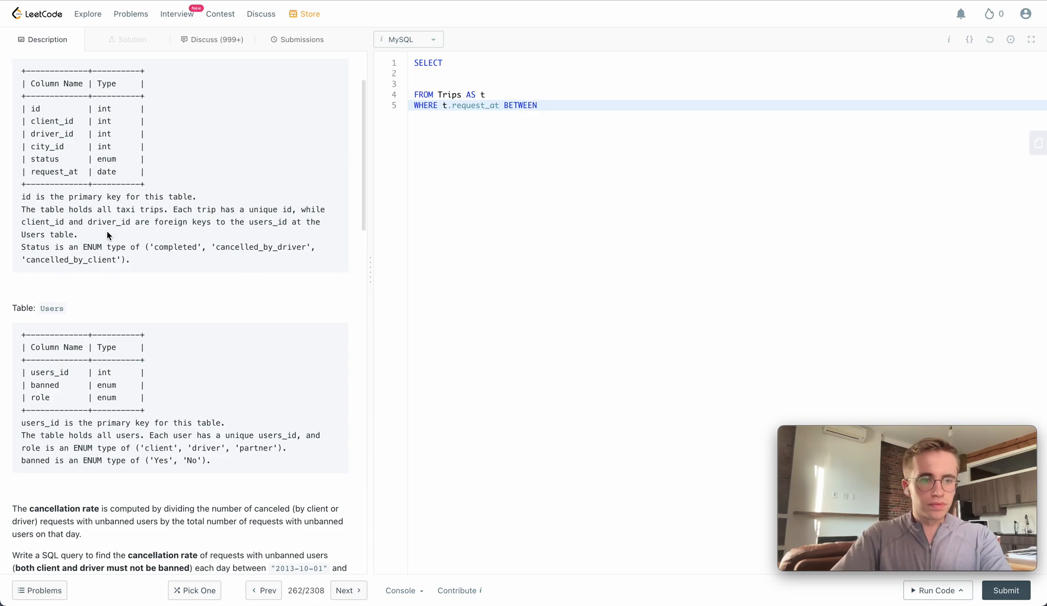
scroll(down, 3)
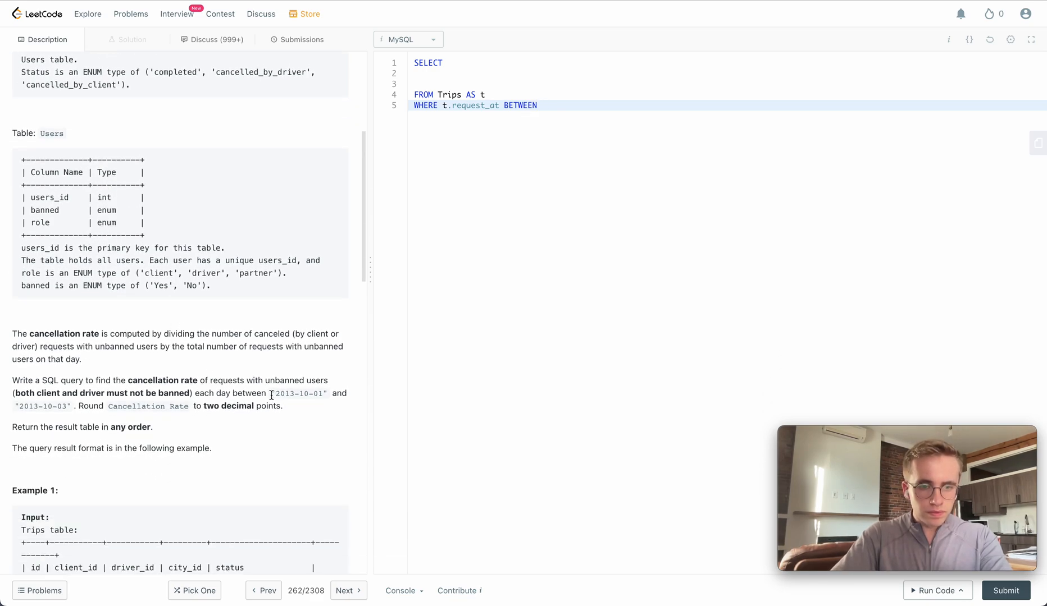
double_click(299, 393)
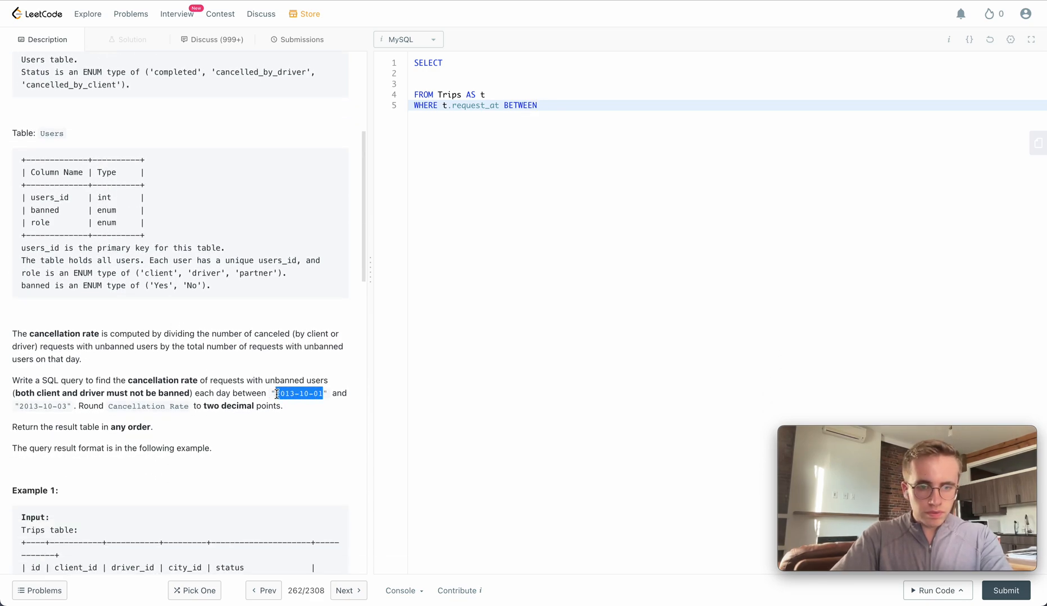
text('2013-10-01')
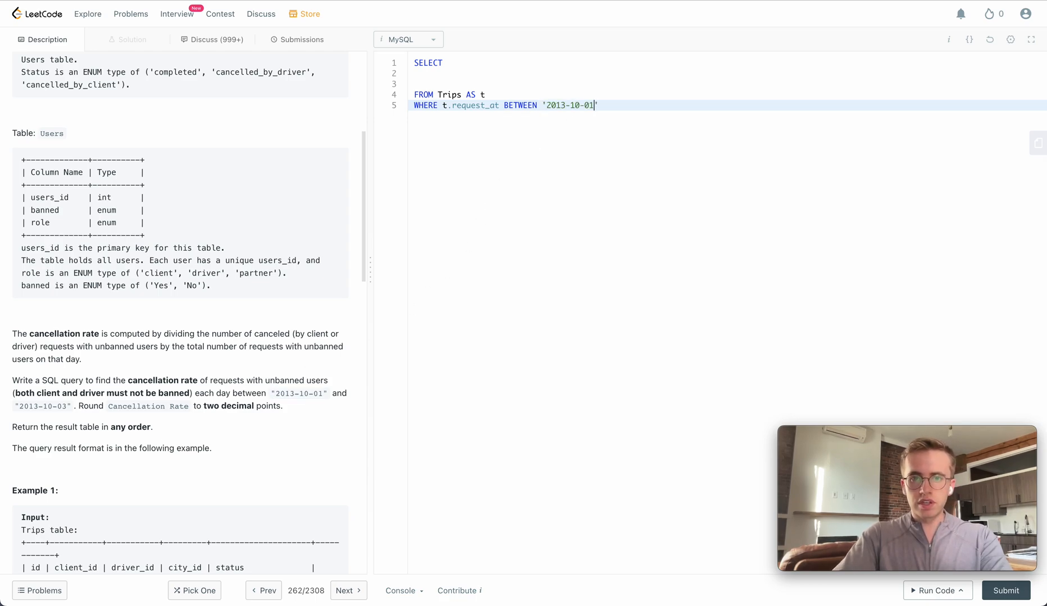
text(AND)
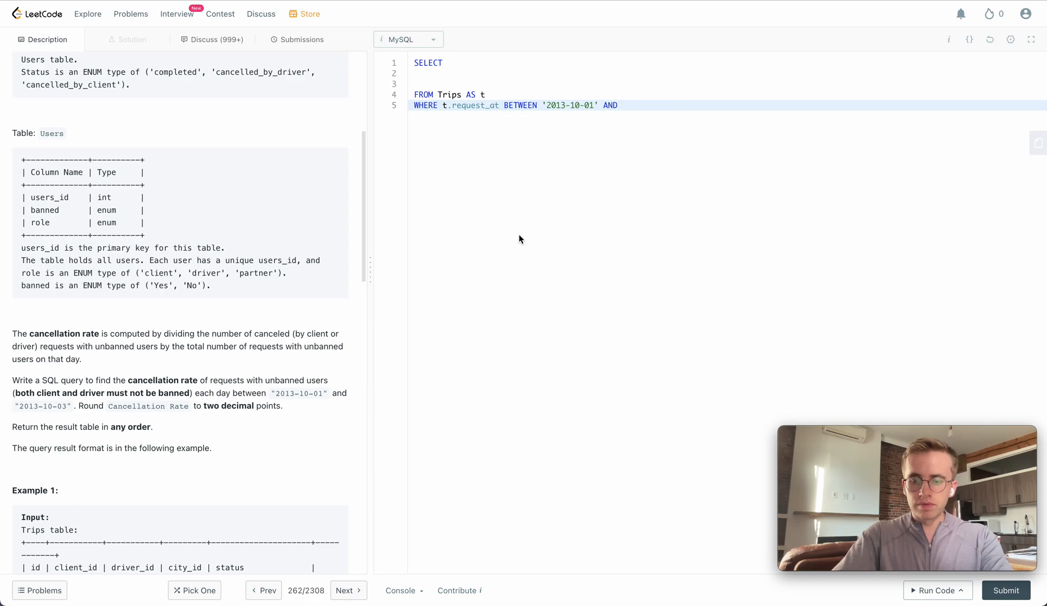
text('2013-10-03')
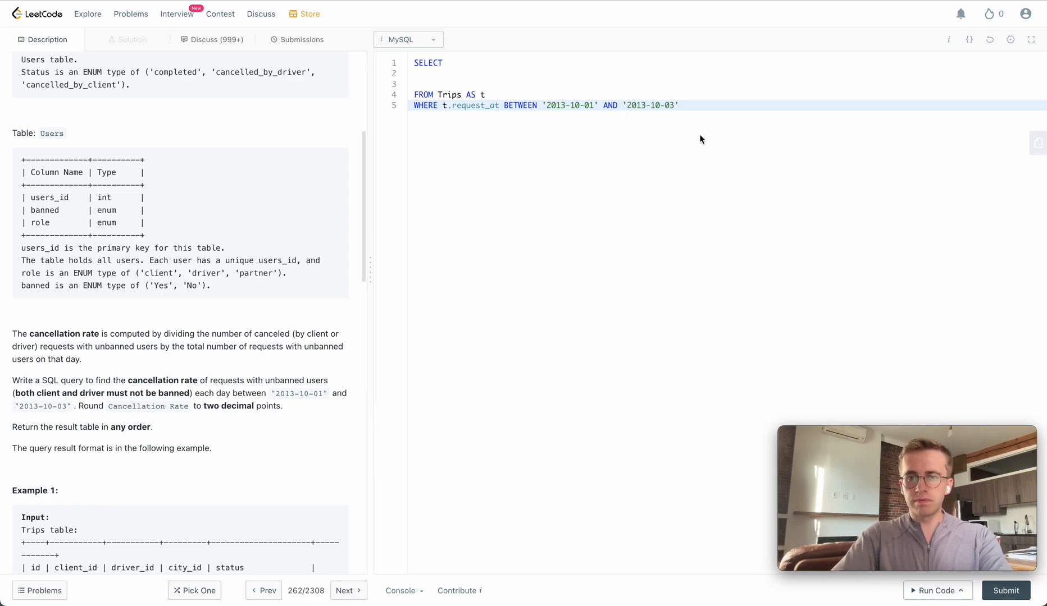
text())
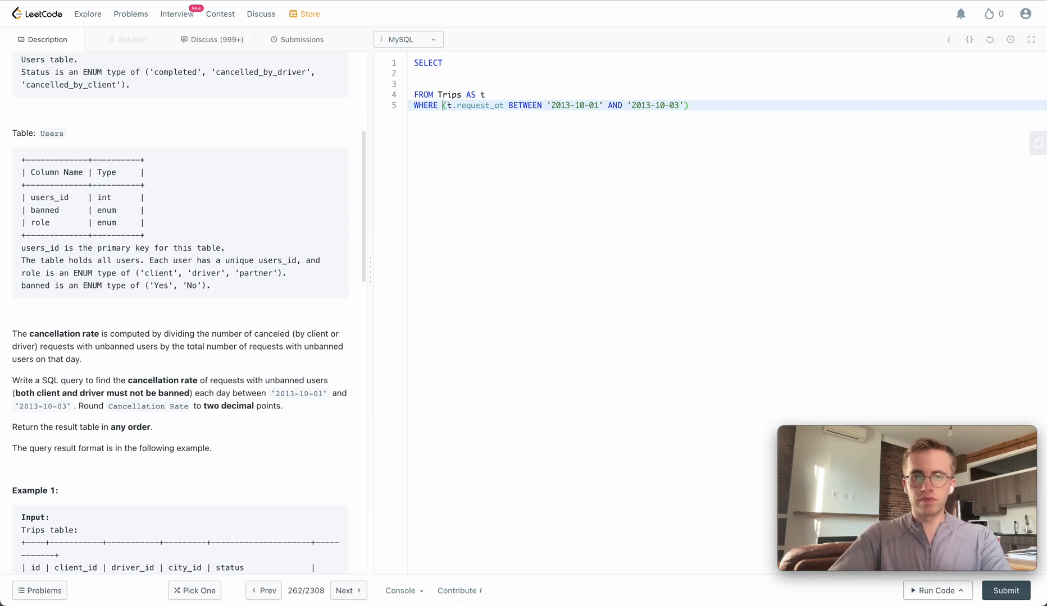
key(Enter)
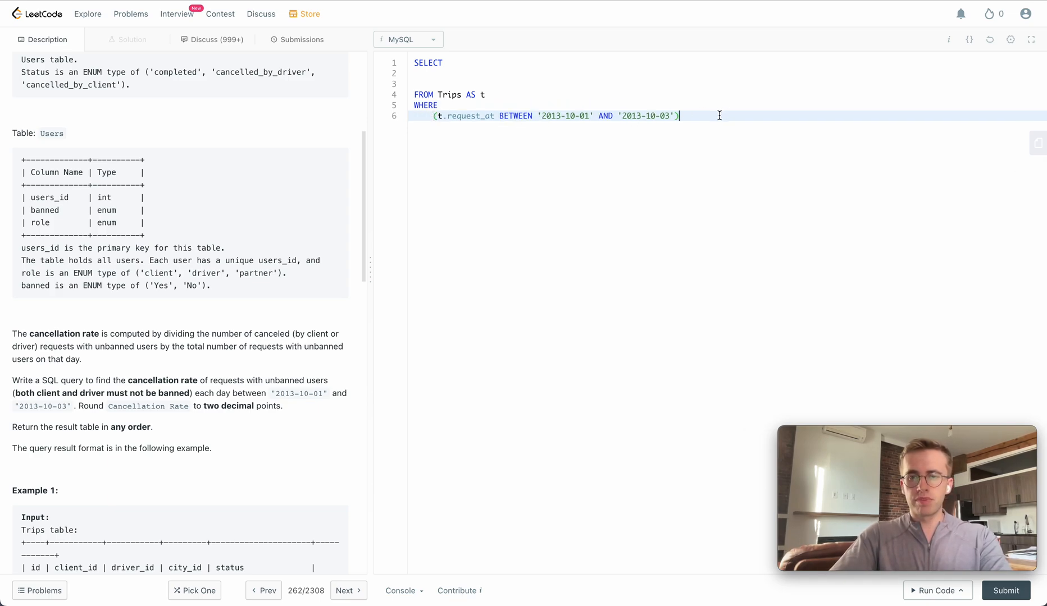
text(and)
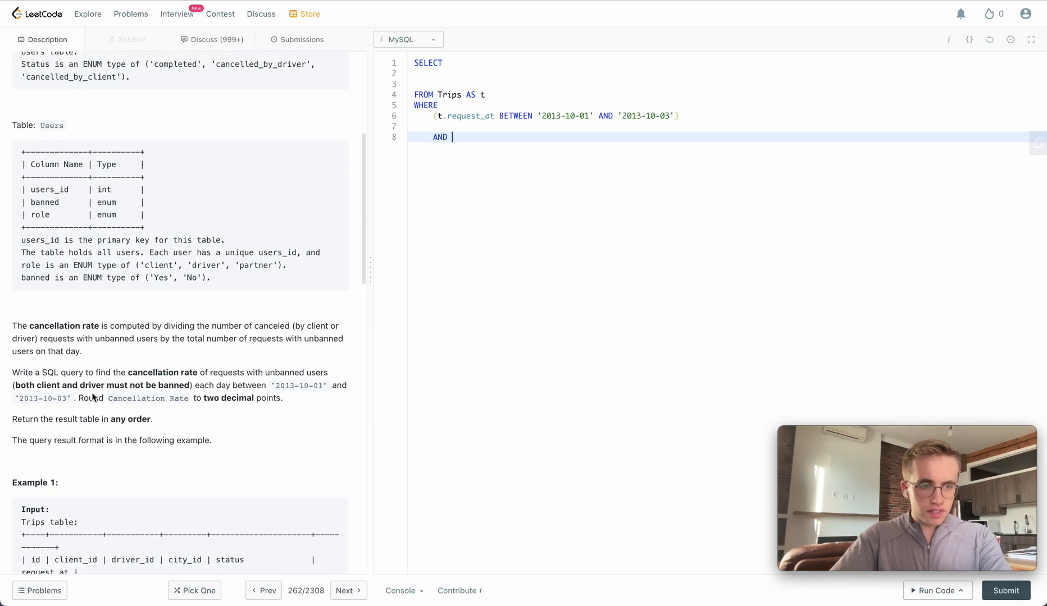
Review the banned client/driver rule and begin the next condition with the t alias.
scroll(down, 3)
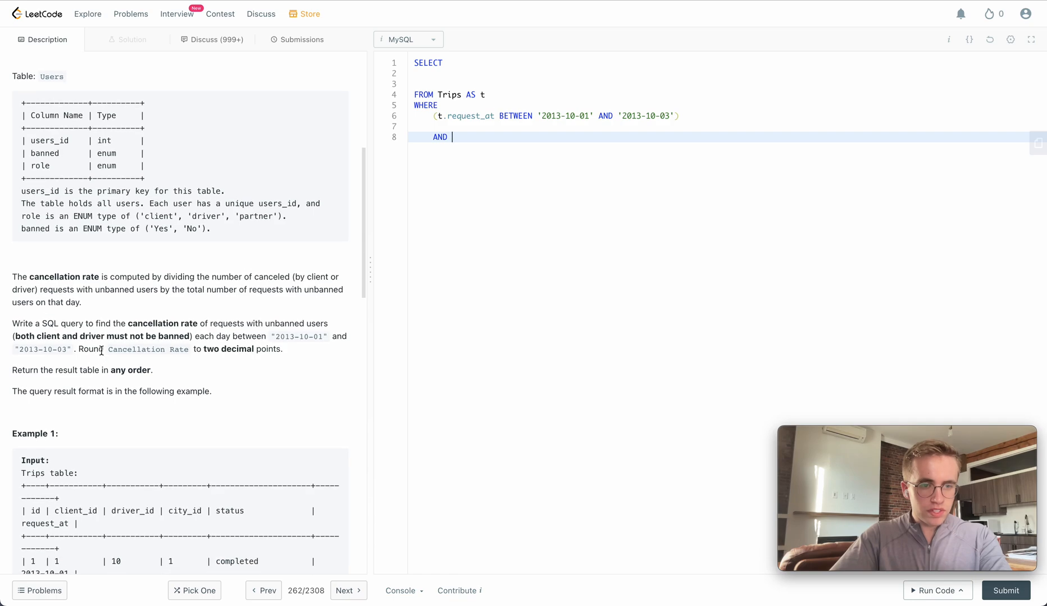
scroll(down, 3)
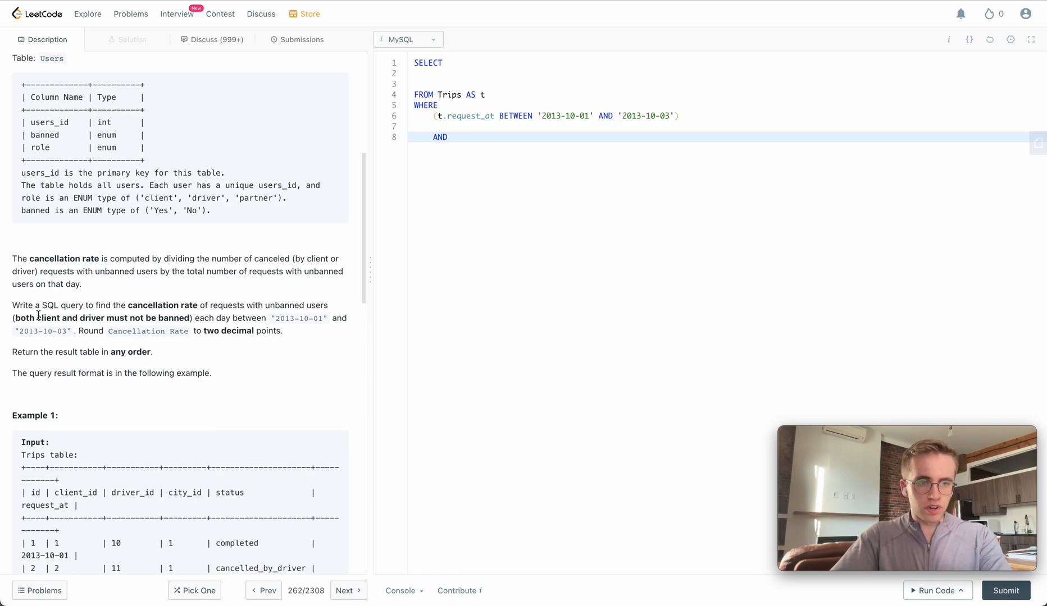
drag(38, 318, 190, 317)
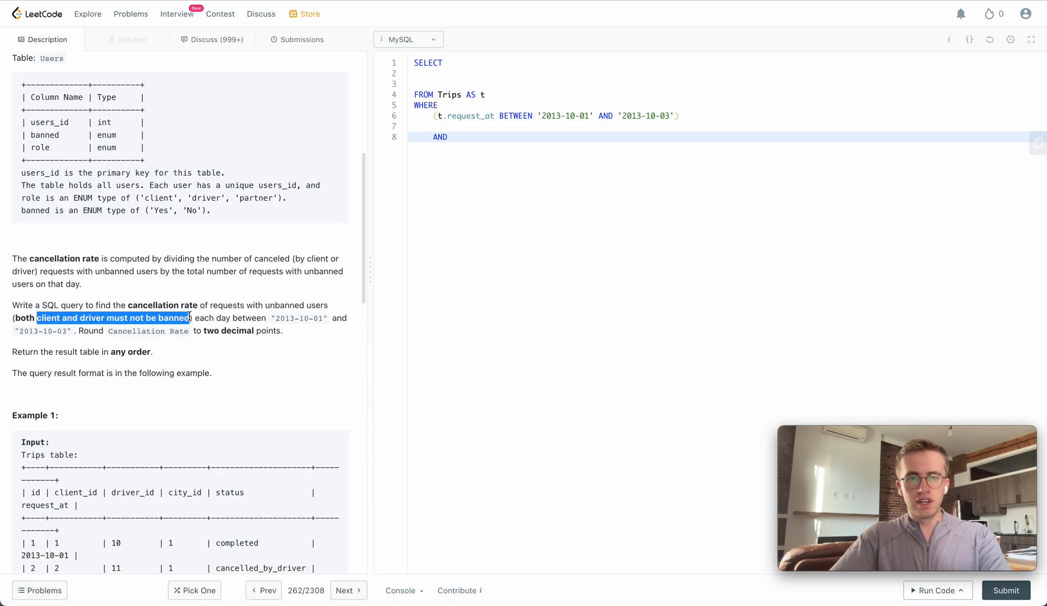
scroll(down, 3)
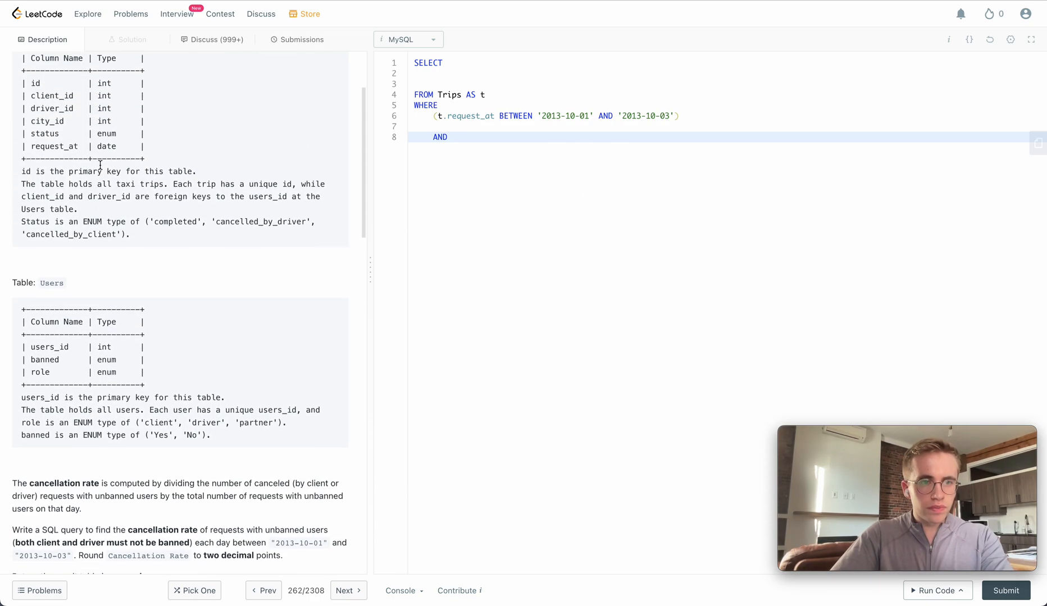
text(T)
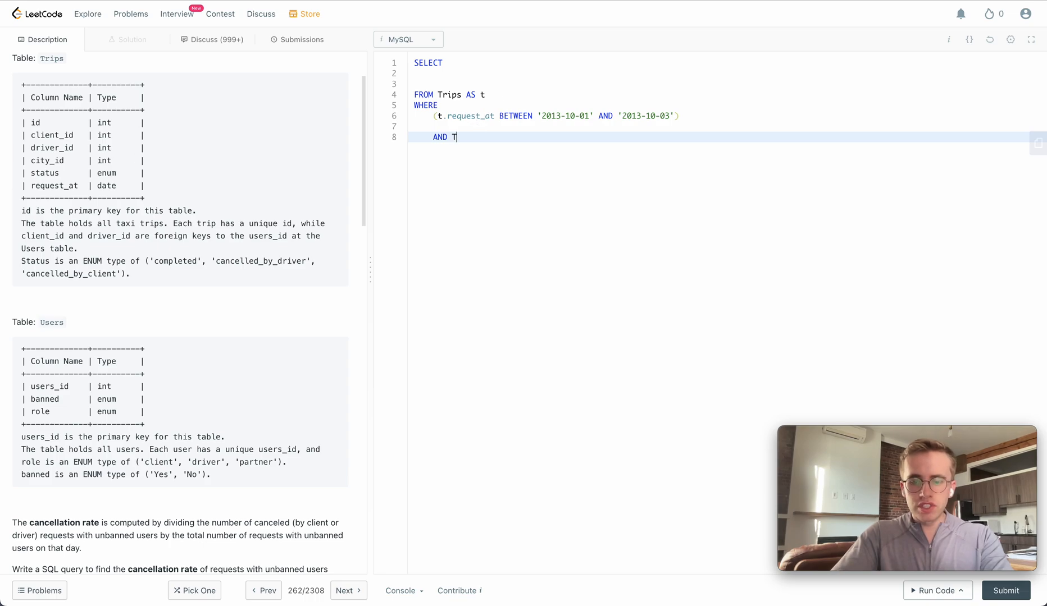
text(.)
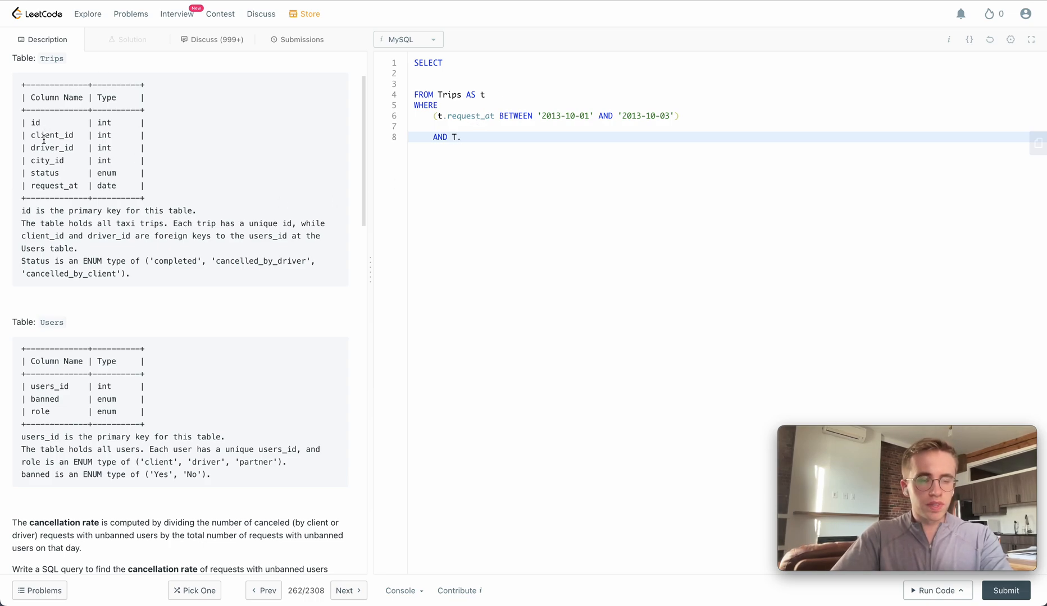
key(Backspace)
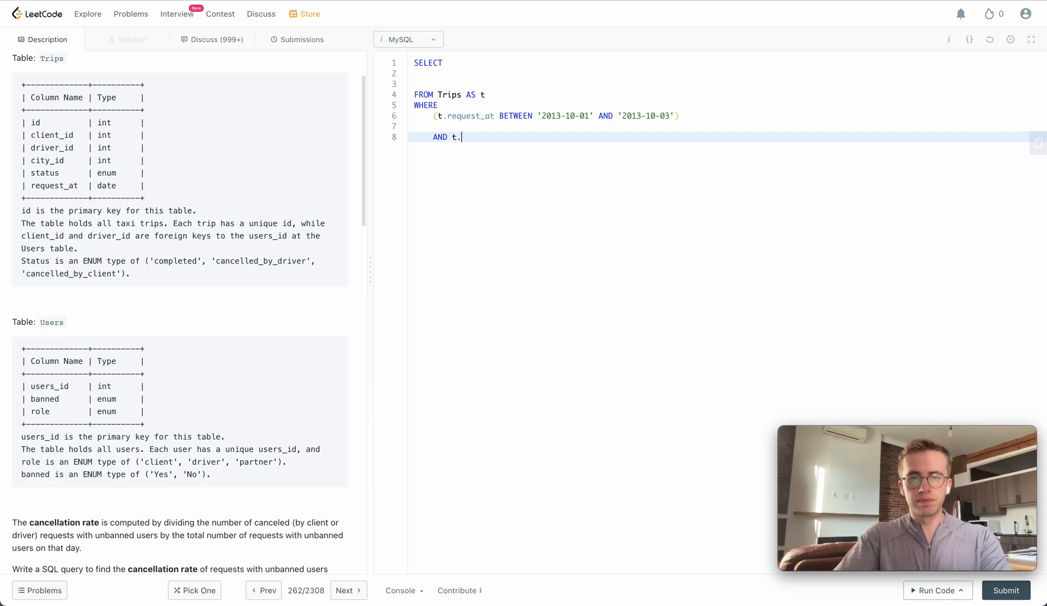
Add t.client_id NOT IN (SELECT users_id FROM Users WHERE banned='Yes'), duplicated for driver_id.
text(client_id NOT IN)
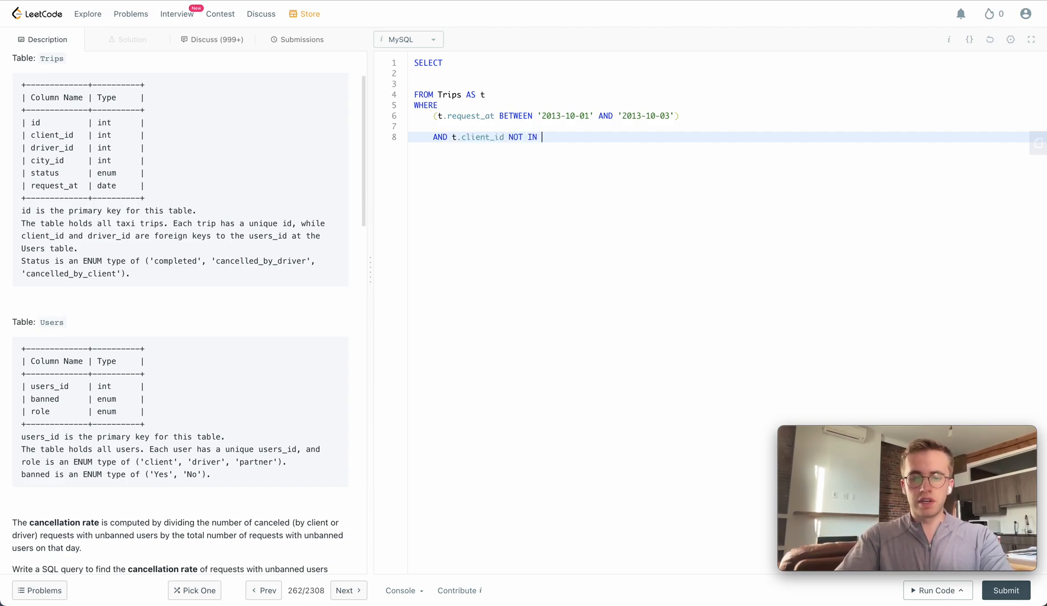
text(()
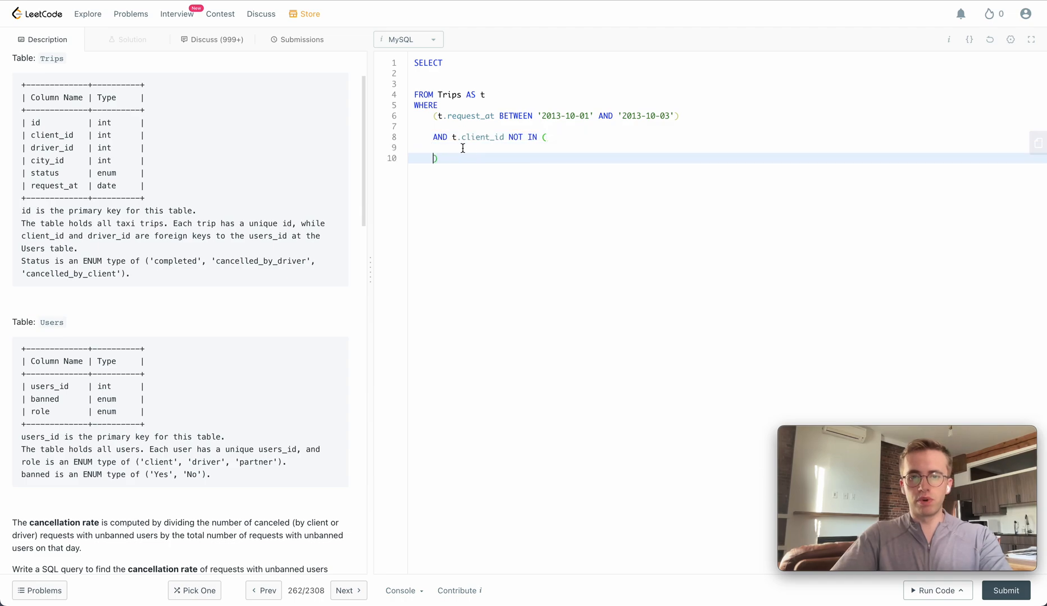
text(SELECT)
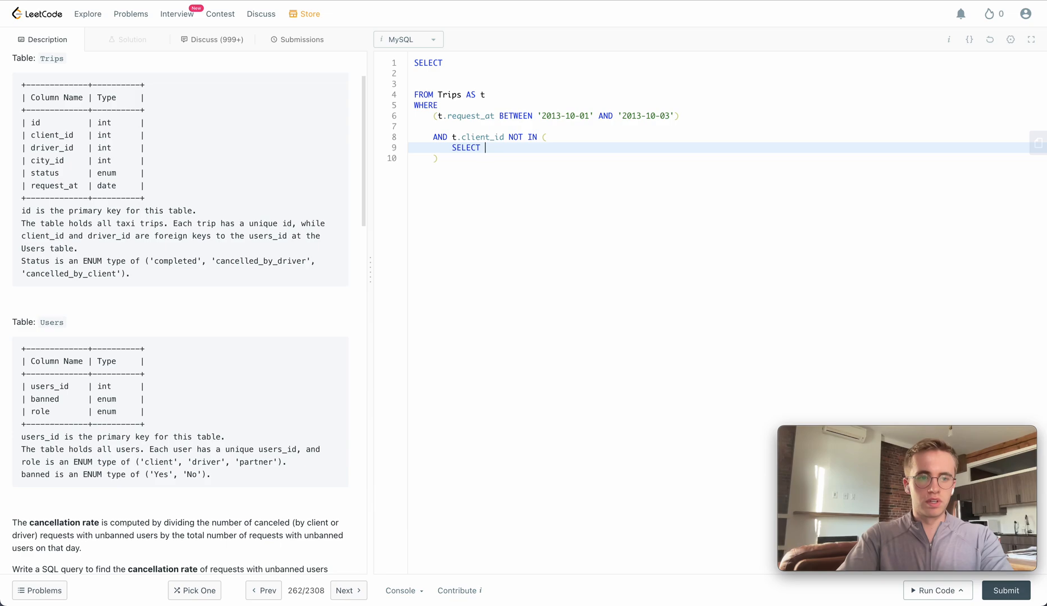
text(users_)
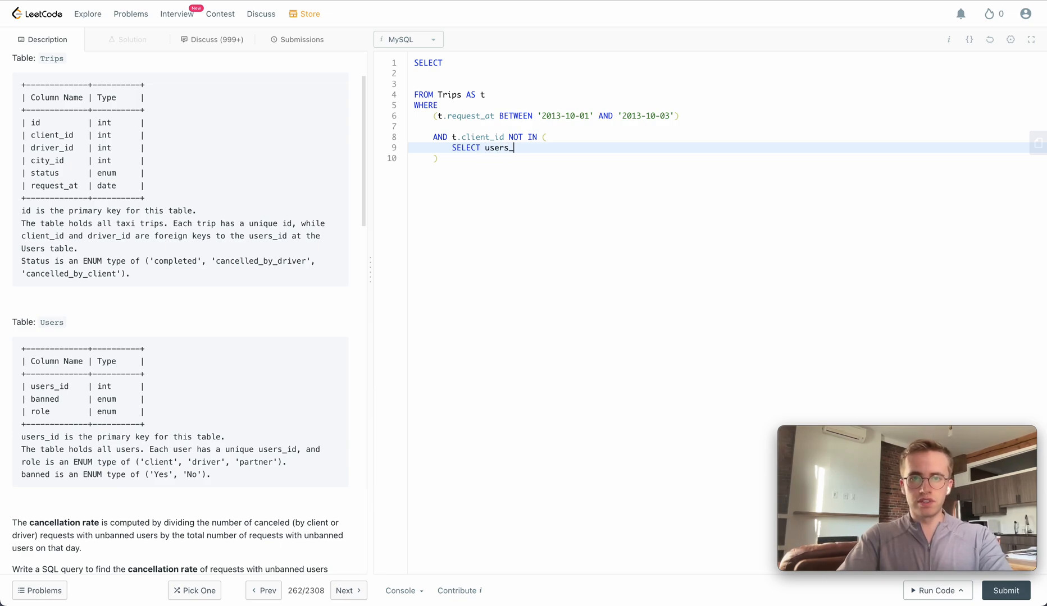
text(id)
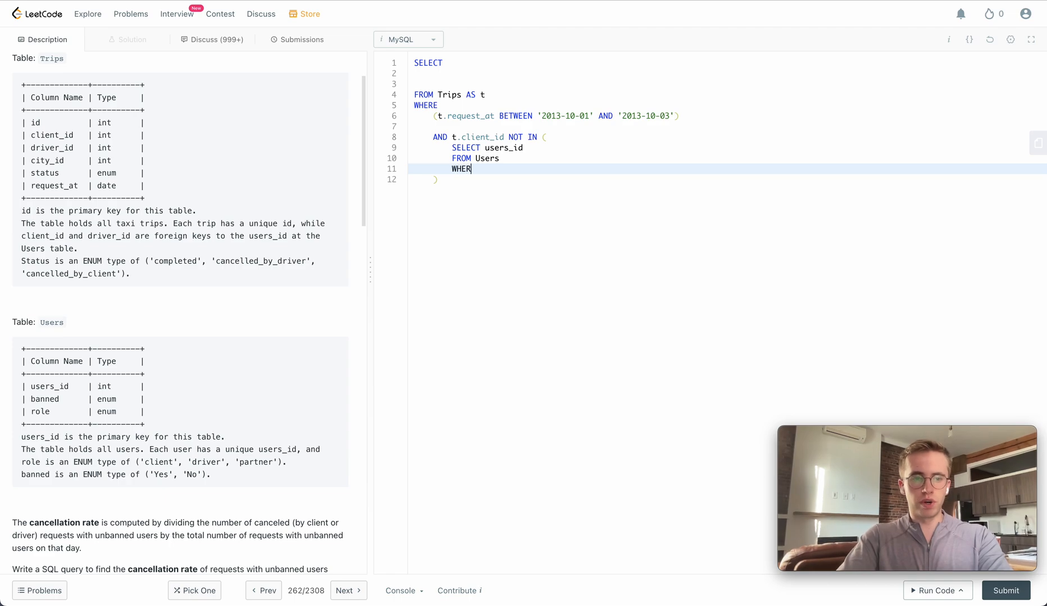
text(banned=')
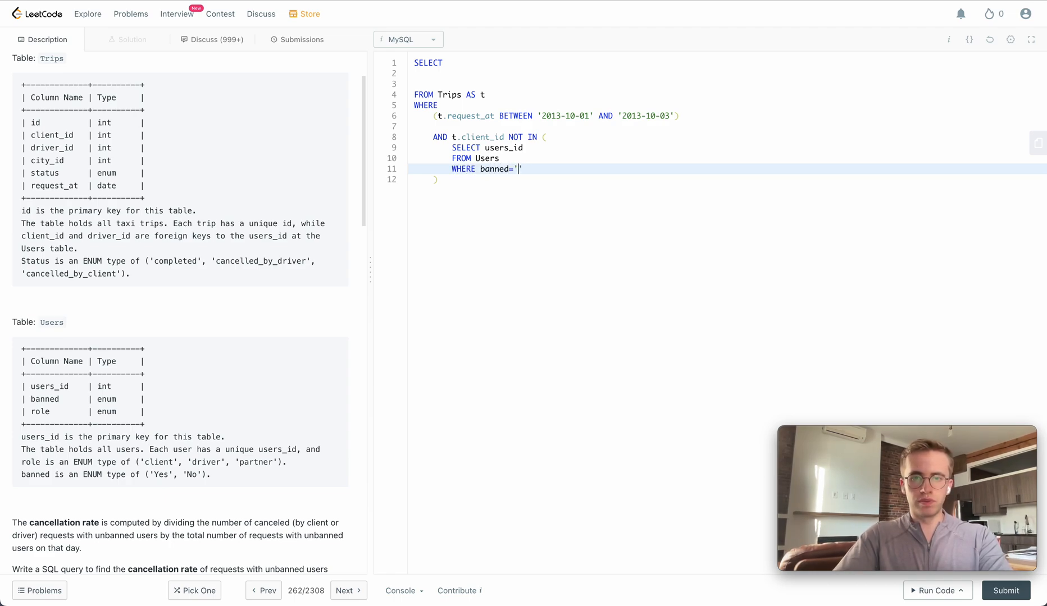
text(Yes)
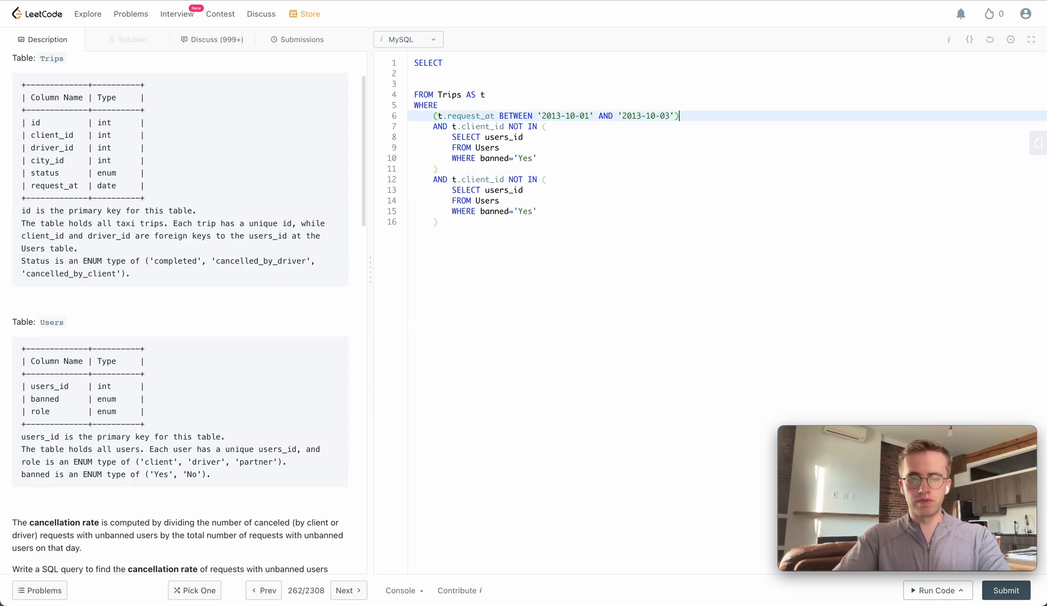
double_click(52, 148)
text(driver)
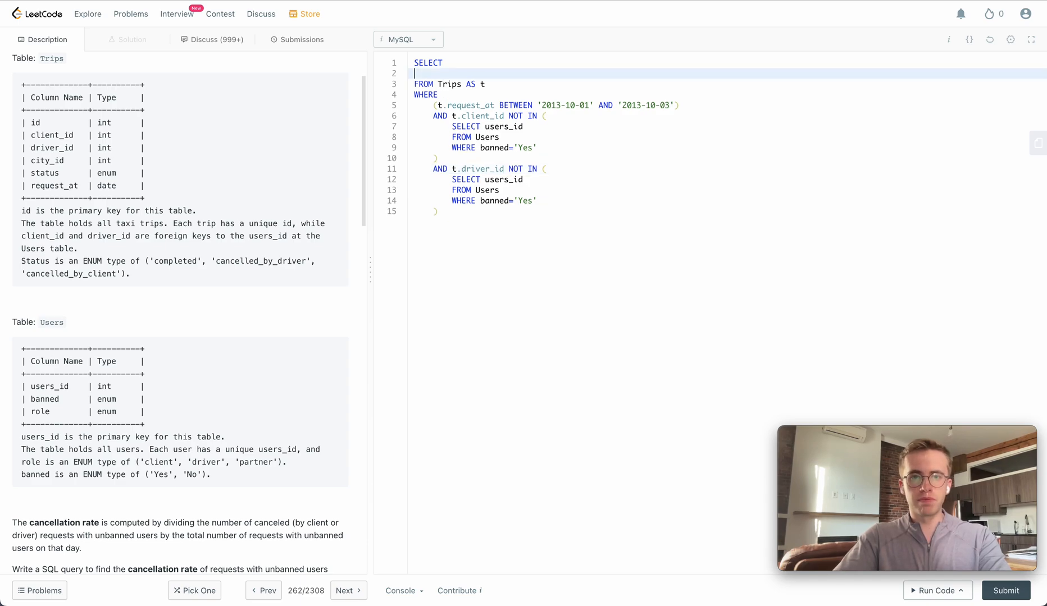
Add t.request_at AS Day as the first selected column.
scroll(down, 3)
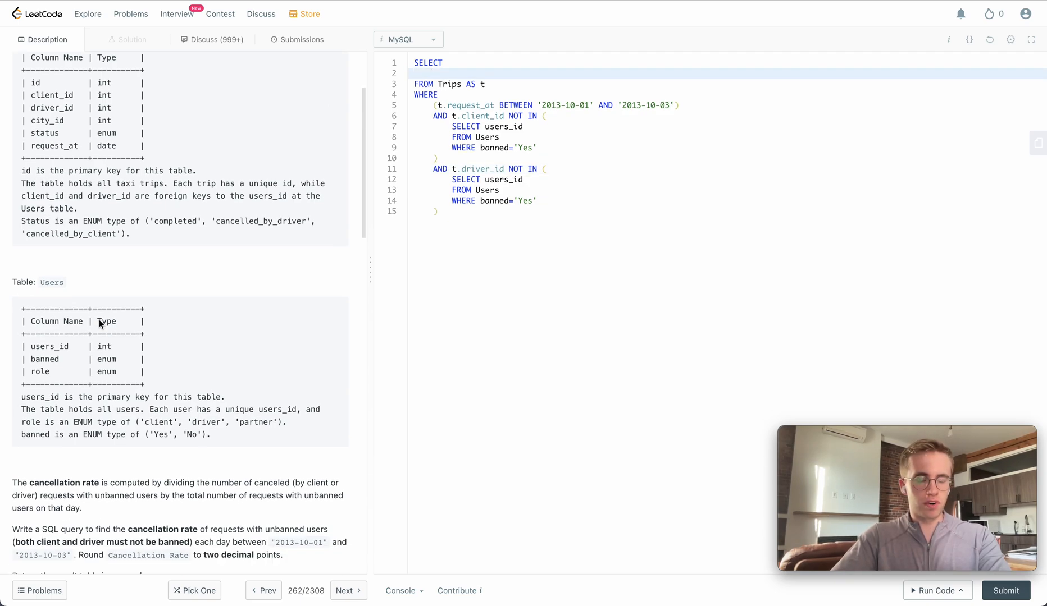
scroll(down, 3)
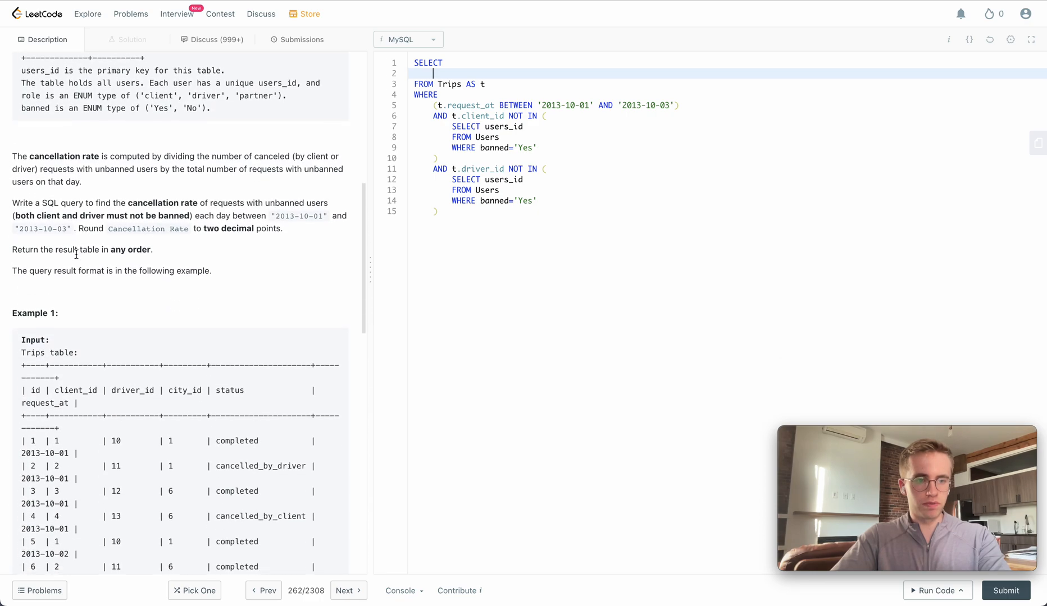
scroll(down, 3)
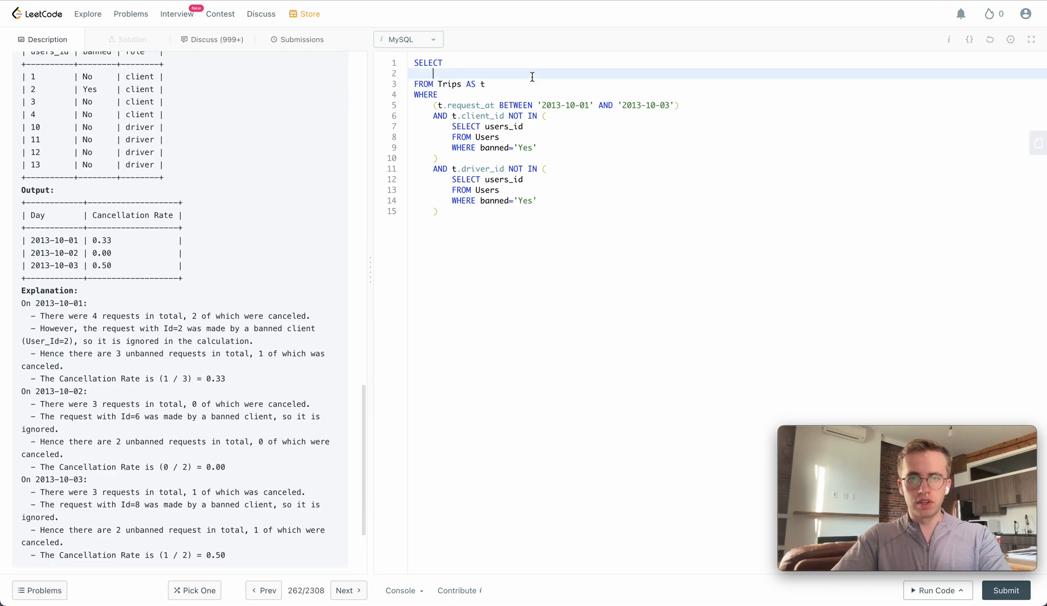
text(t.)
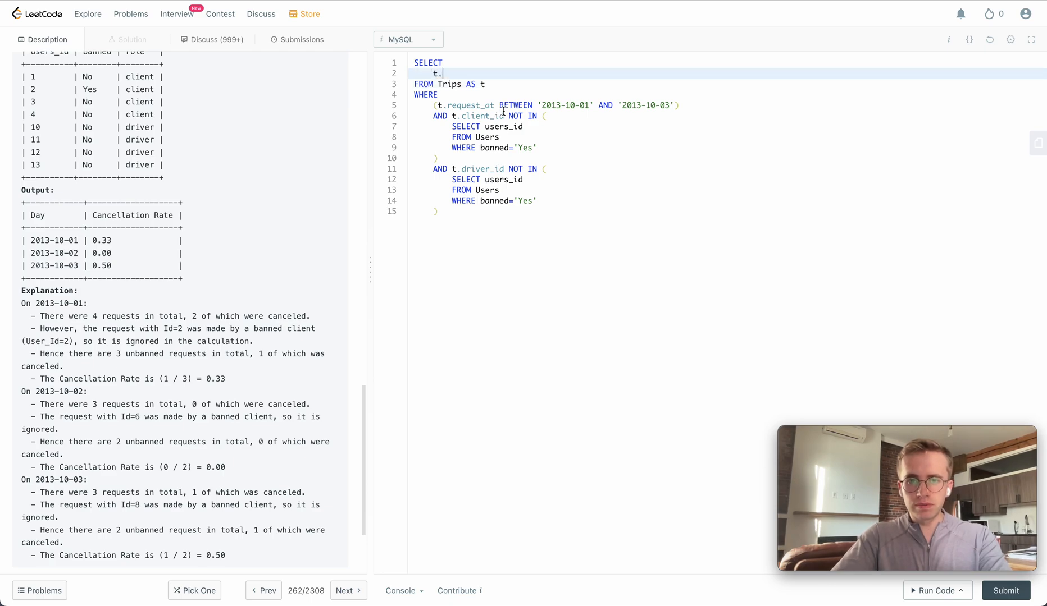
text(request_at AS Day)
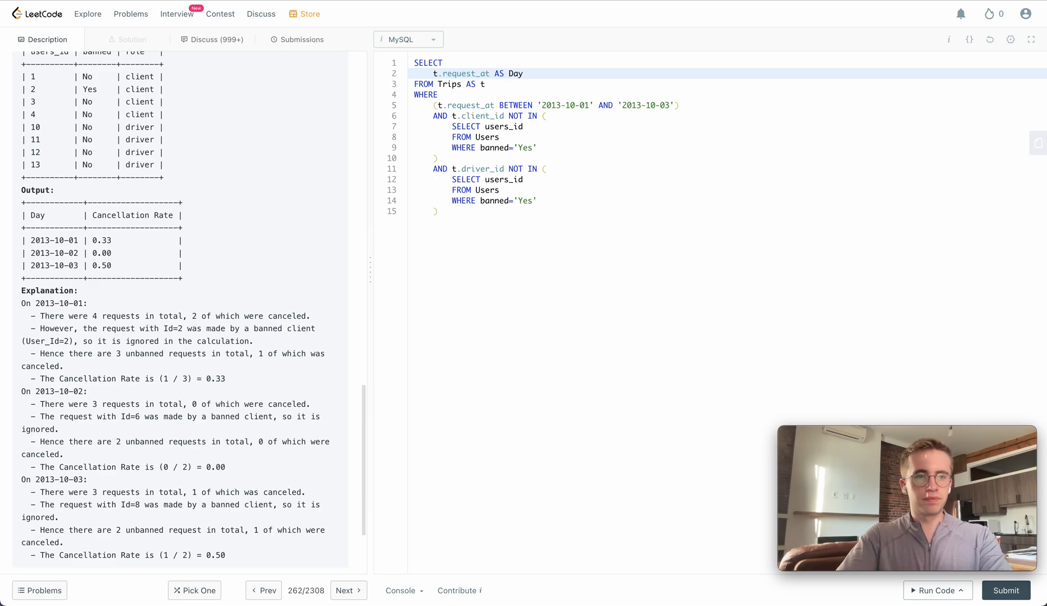
text(,)
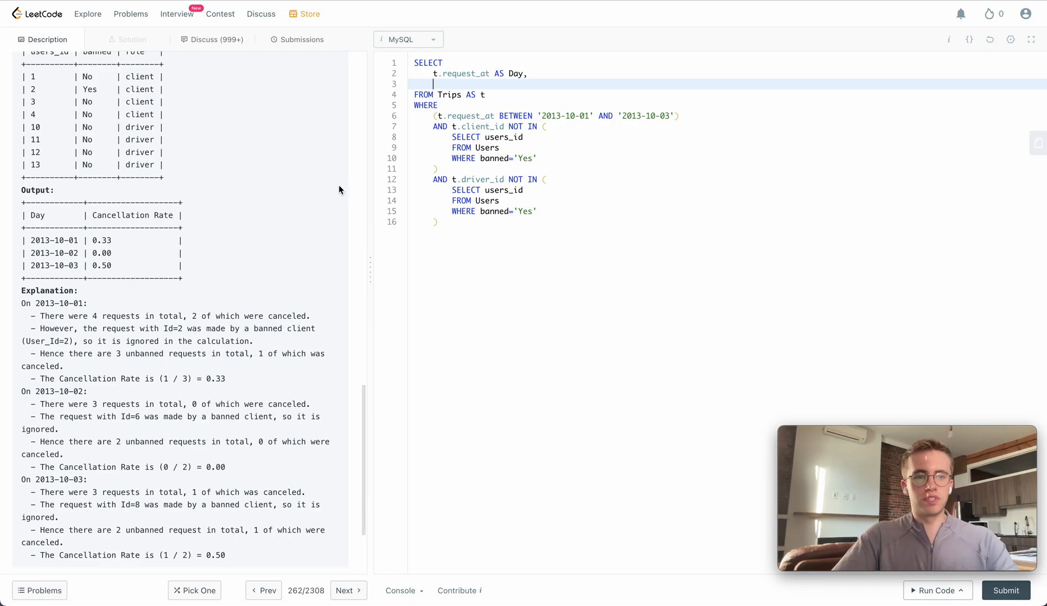
Alias the second selected column as Cancellation Rate, correcting a misspelling.
text(AS Cann)
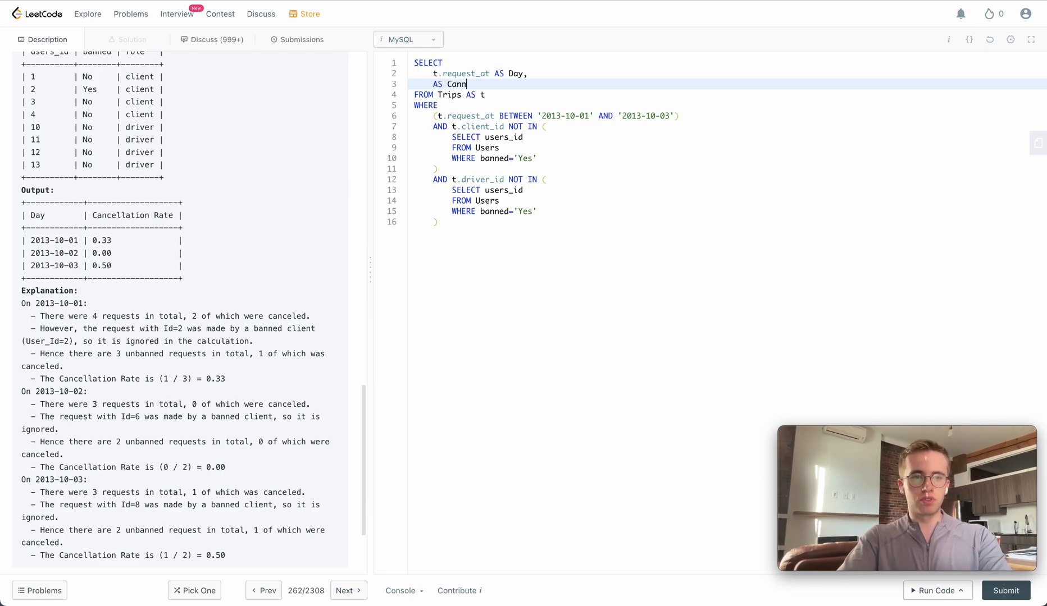
key(Backspace)
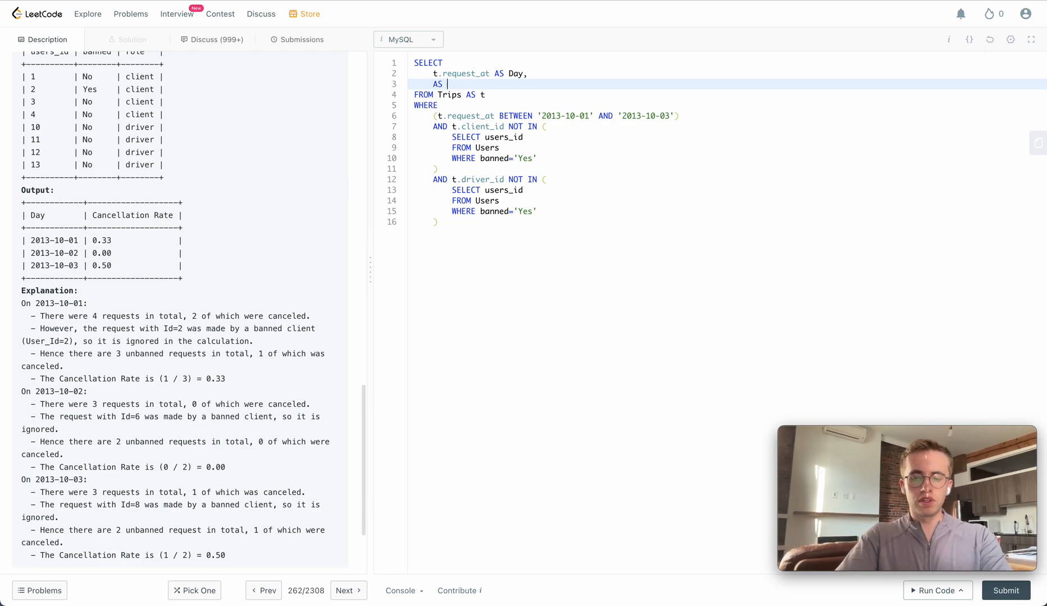
text(Cancellar)
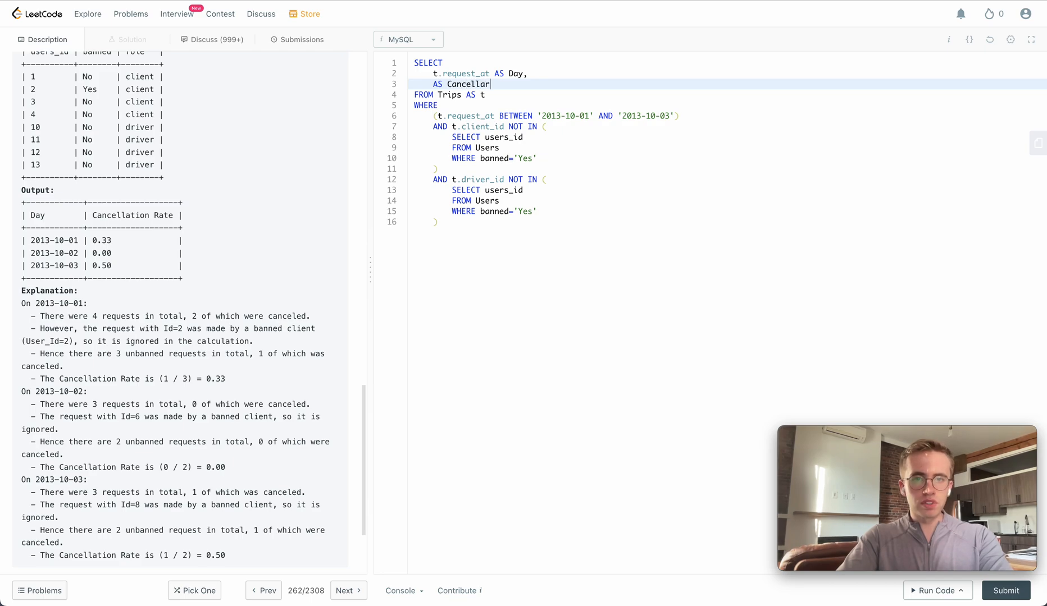
text(ion)
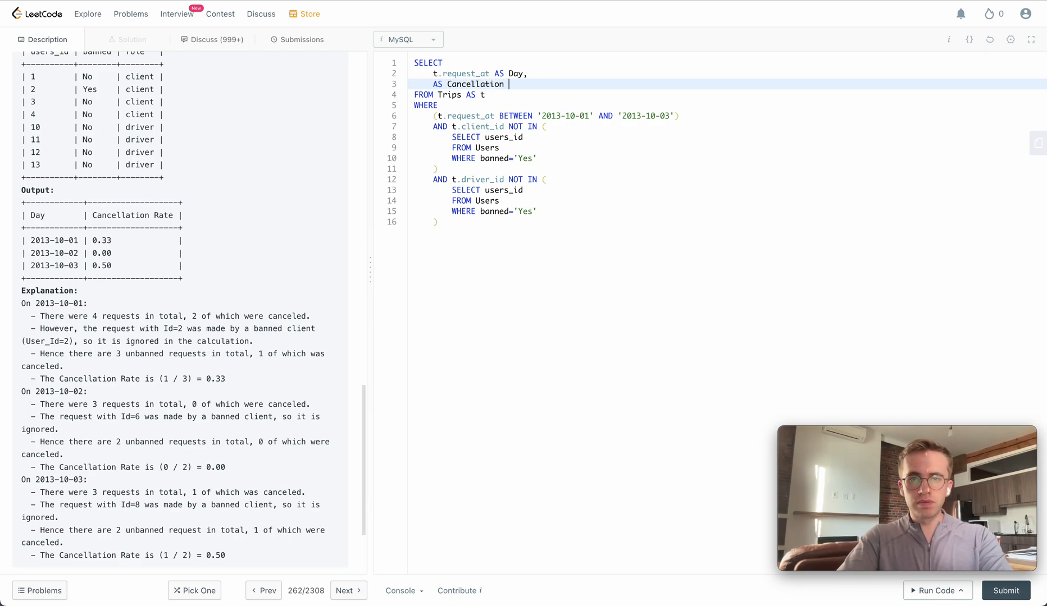
text(Rate)
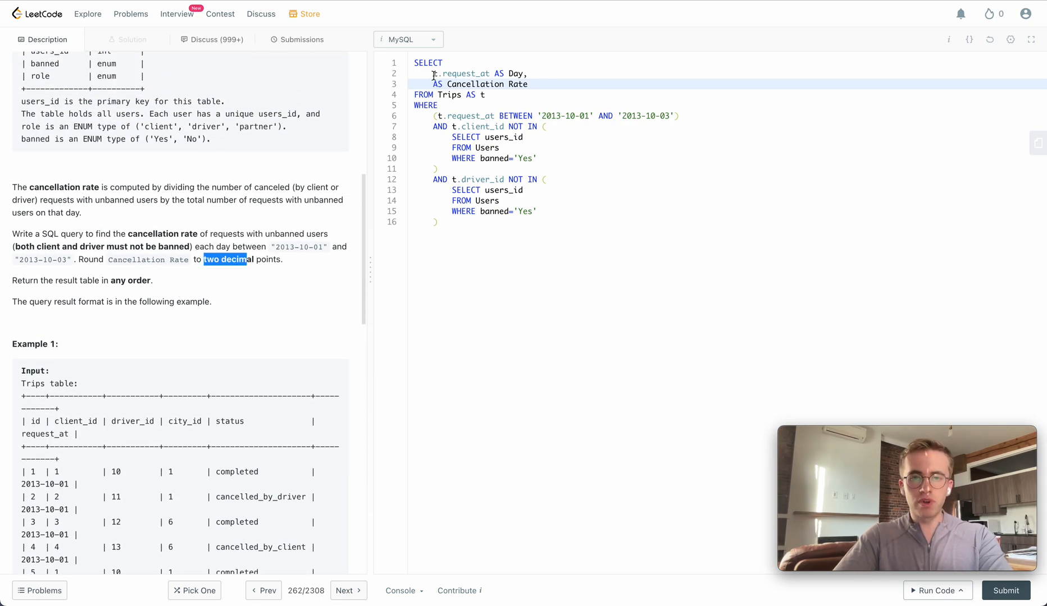
Wrap the rate column in ROUND(…, 2) and add GROUP BY t.request_at.
text(ROUND()
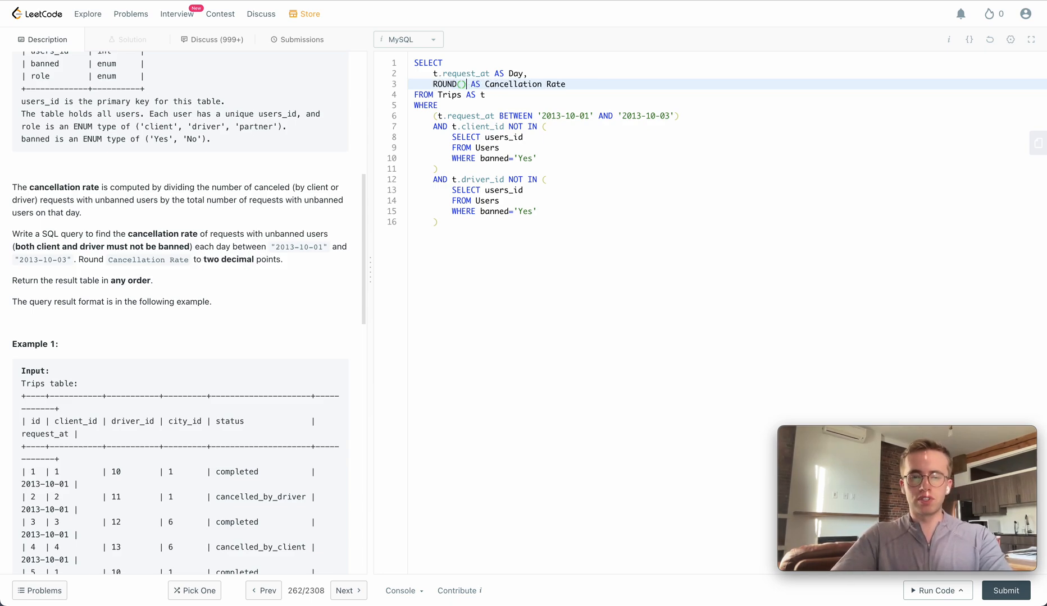
text(,2)
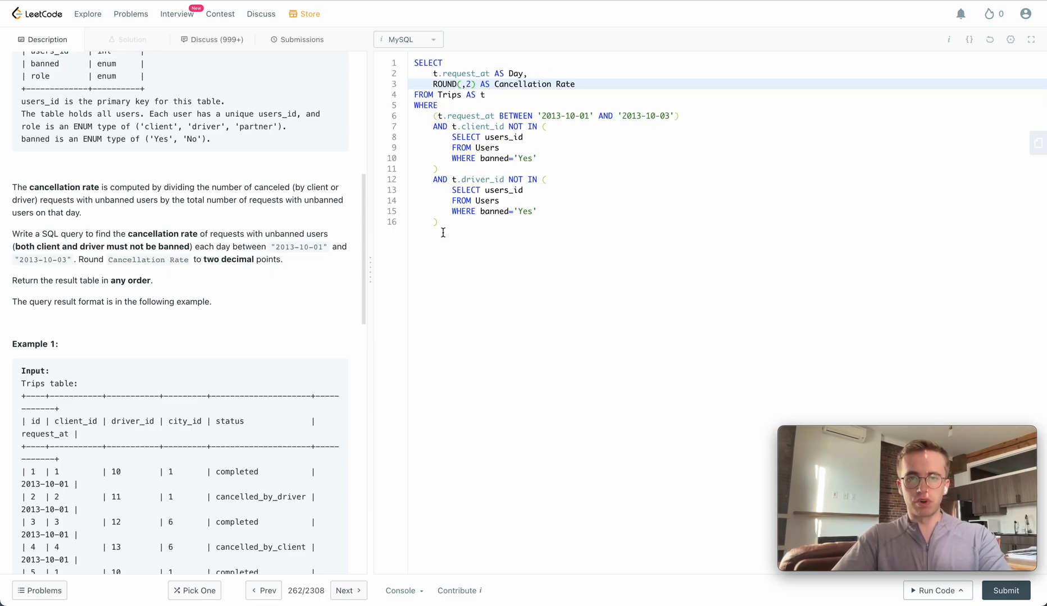
text(GROUP BY)
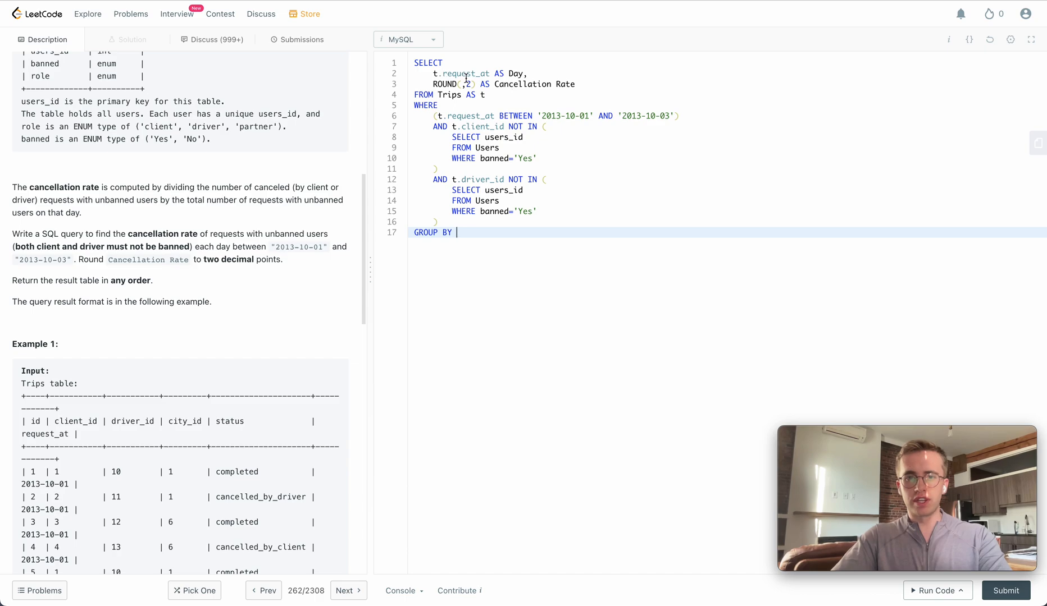
double_click(463, 74)
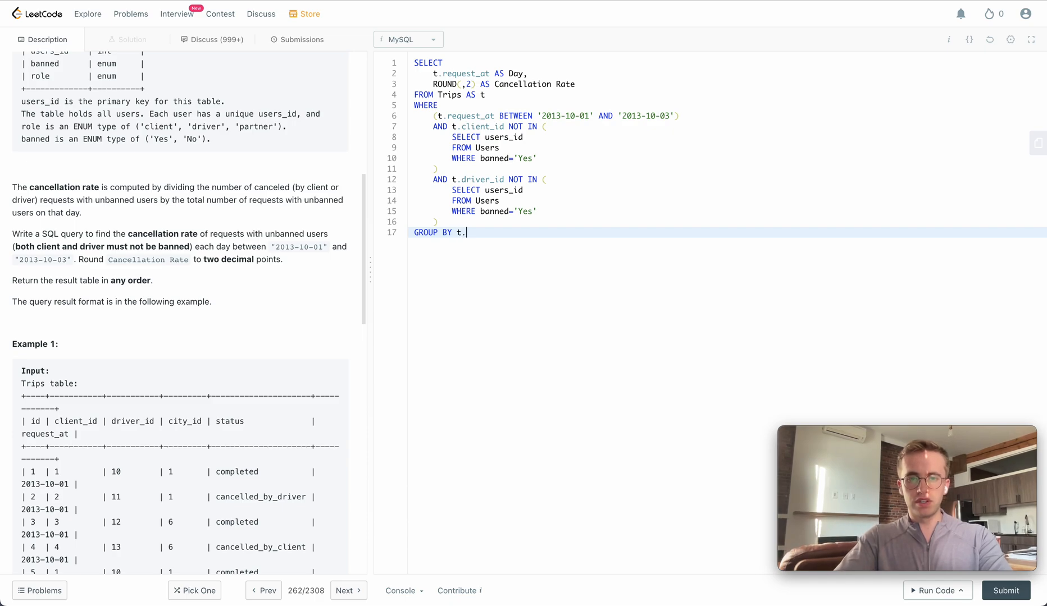
text(request_at)
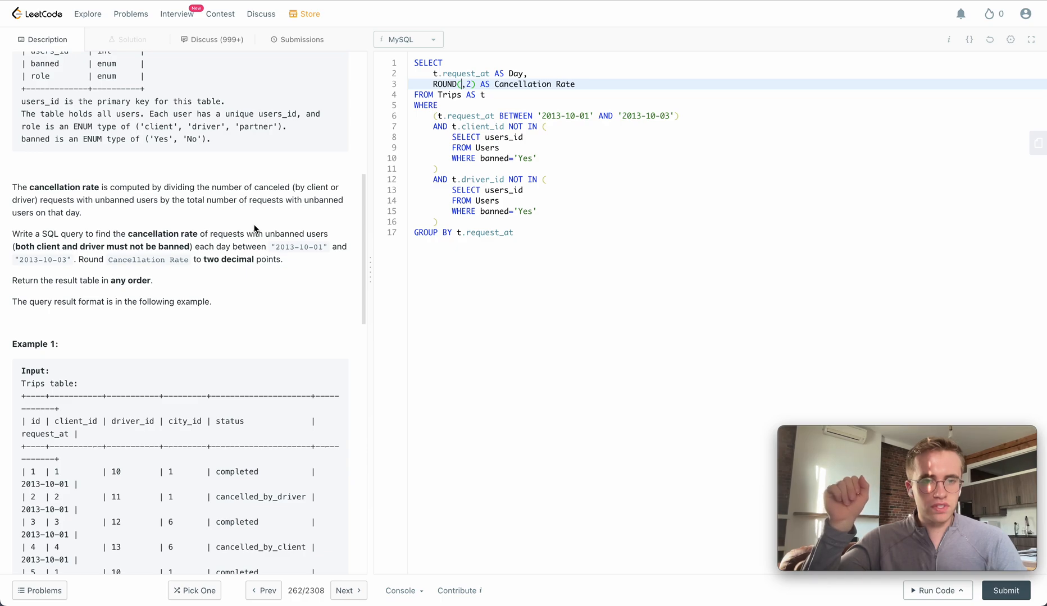
scroll(down, 3)
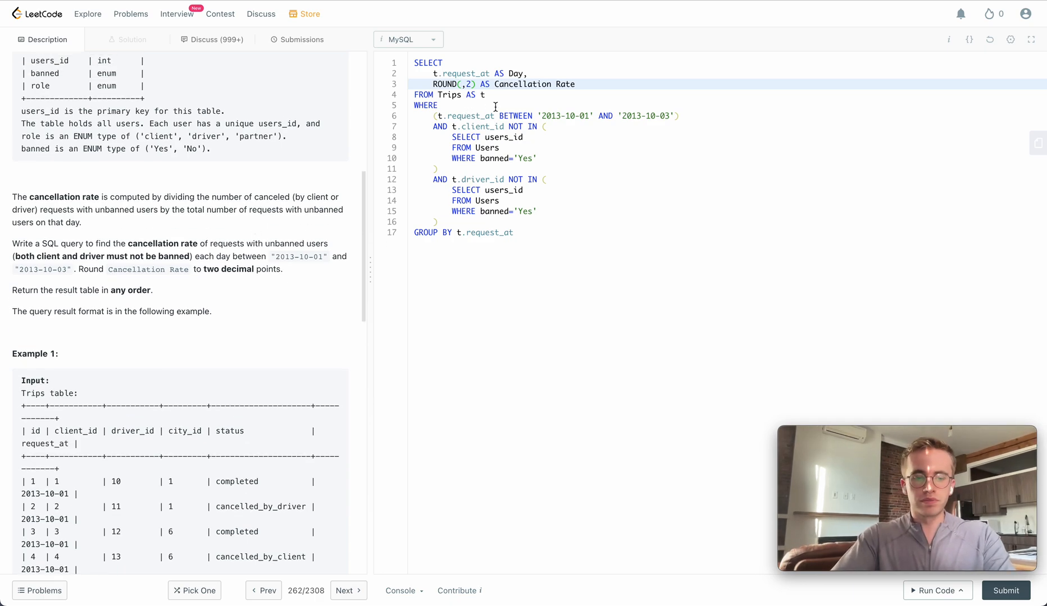
Fill the ROUND argument with SUM(IF(status='completed',1,0))/count(*).
text(SUM()
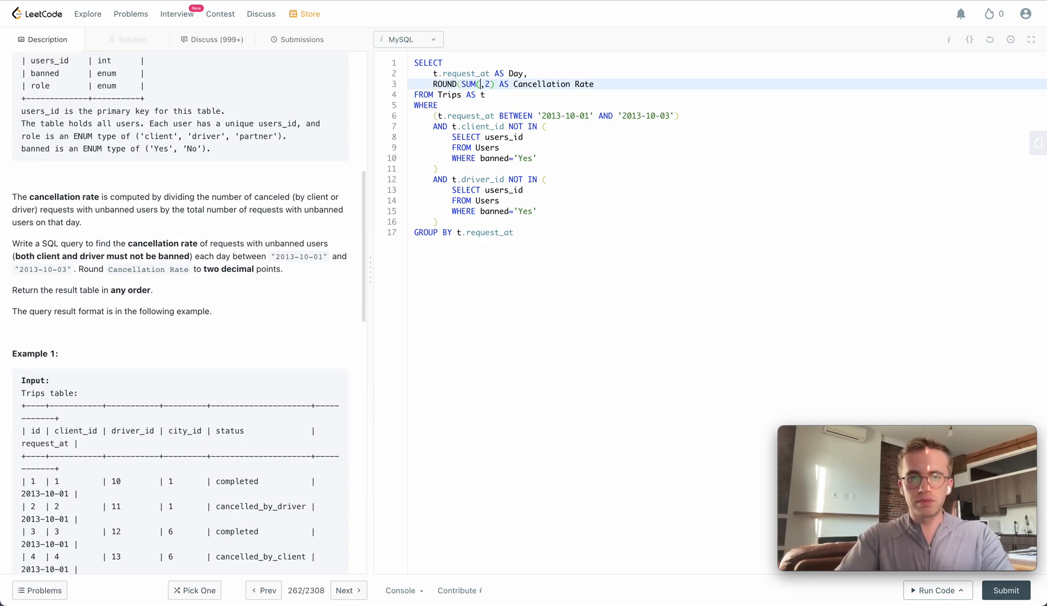
text(/)
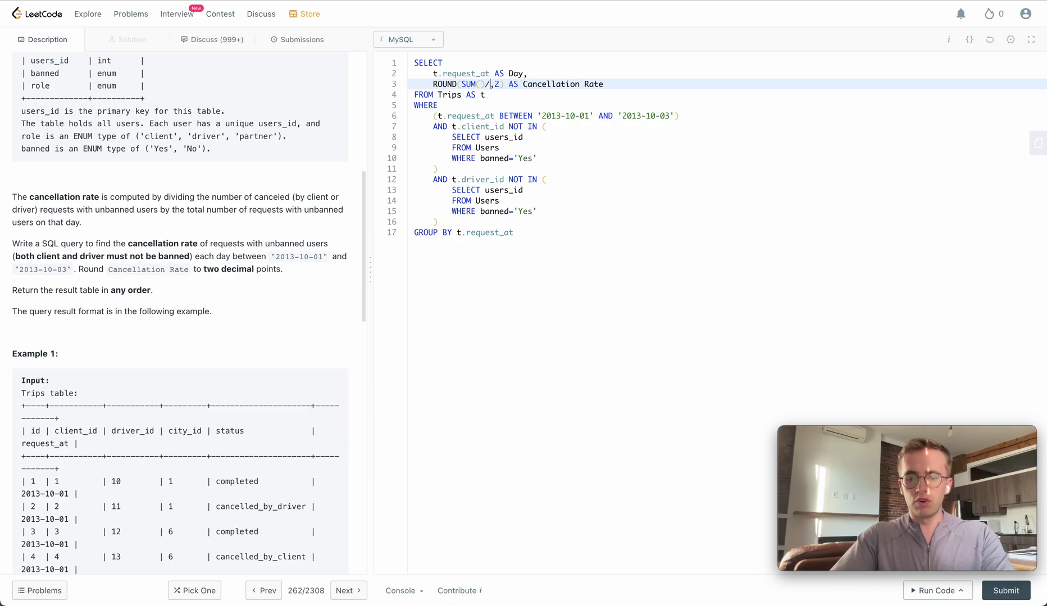
text(count)
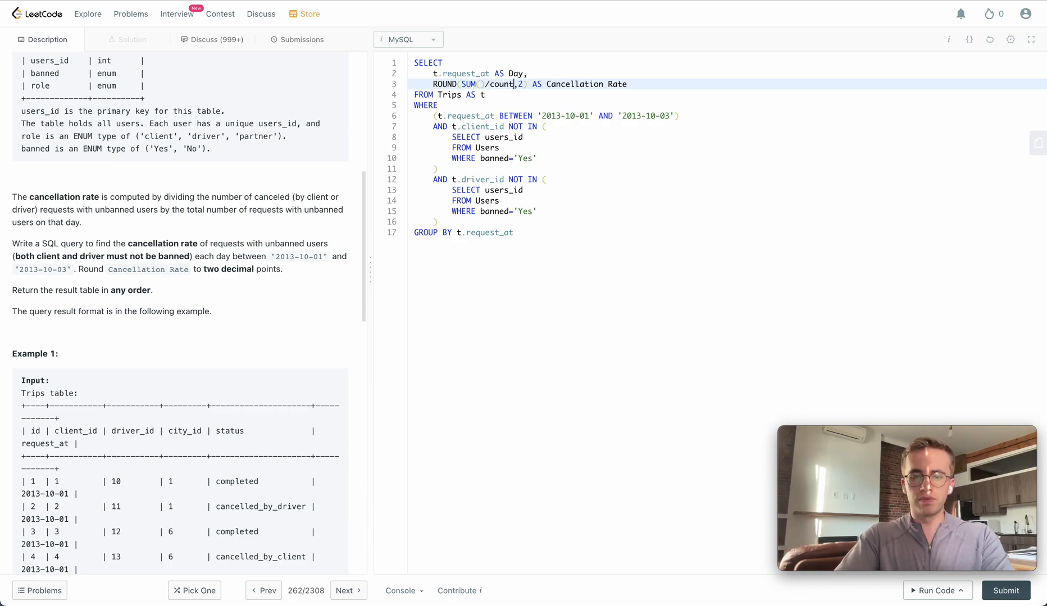
text((*))
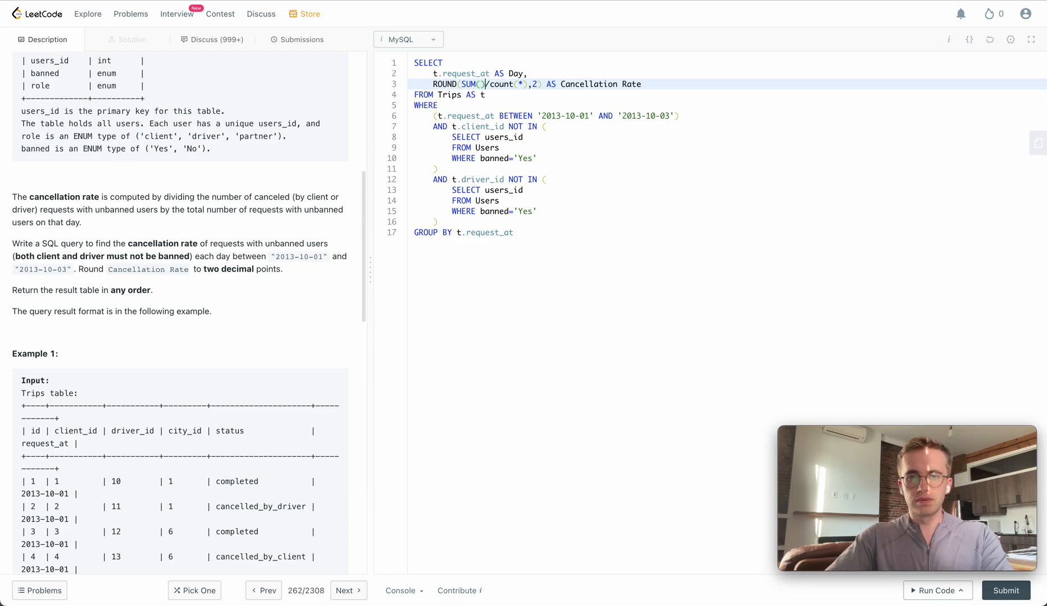
text(IF(,)
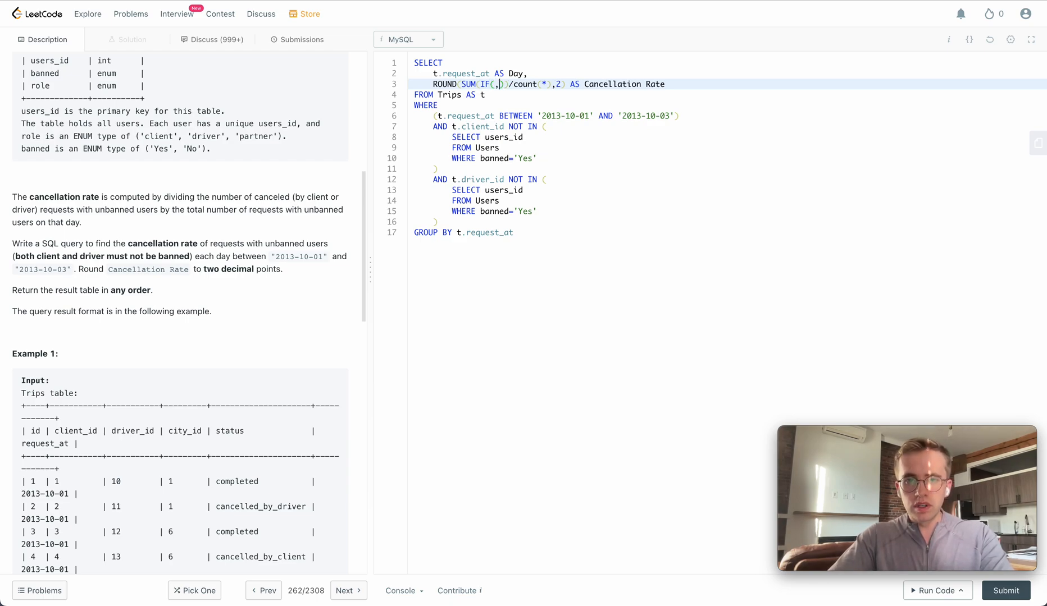
text(1,0)
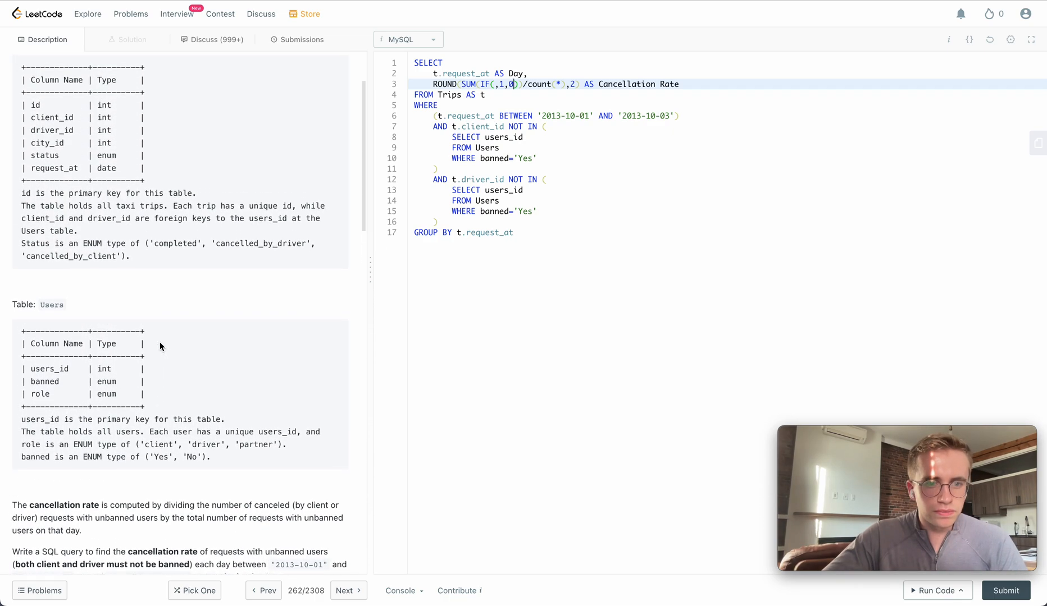
double_click(176, 305)
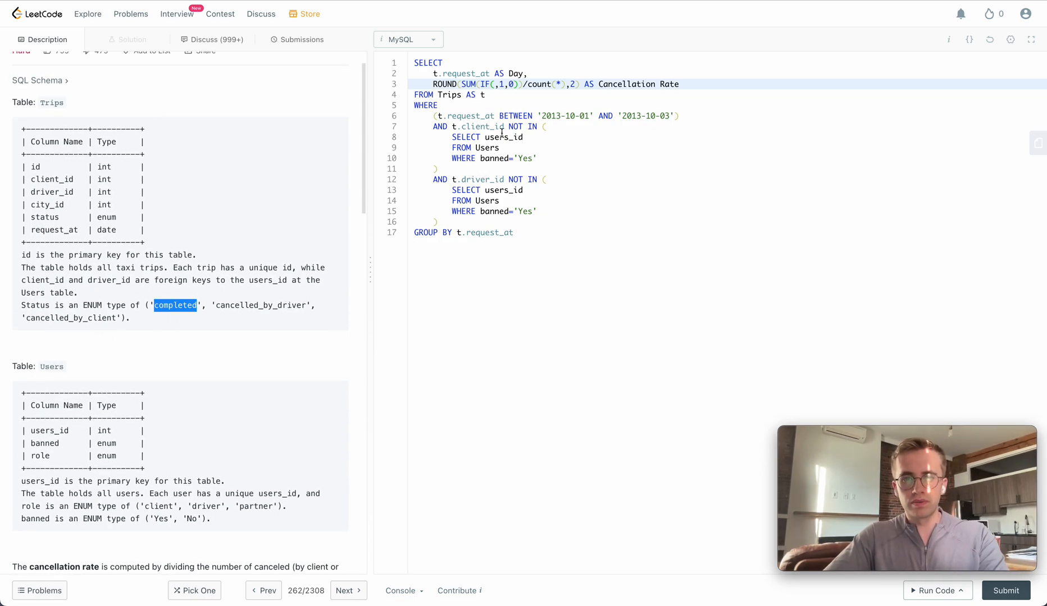
text(completed')
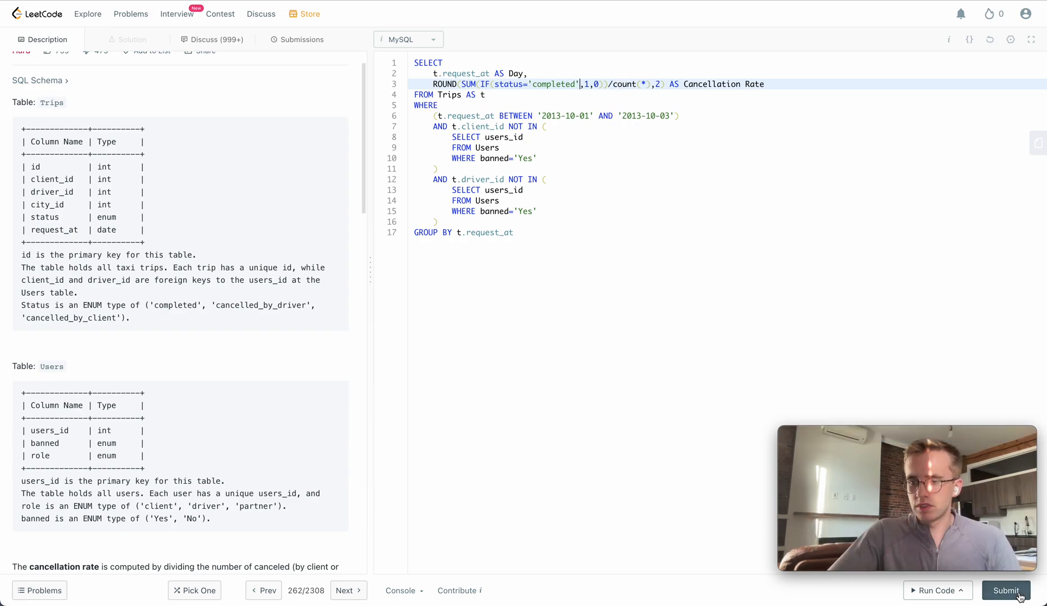
Run the query on the example test, getting a syntax Runtime Error near FROM Trips.
click(934, 591)
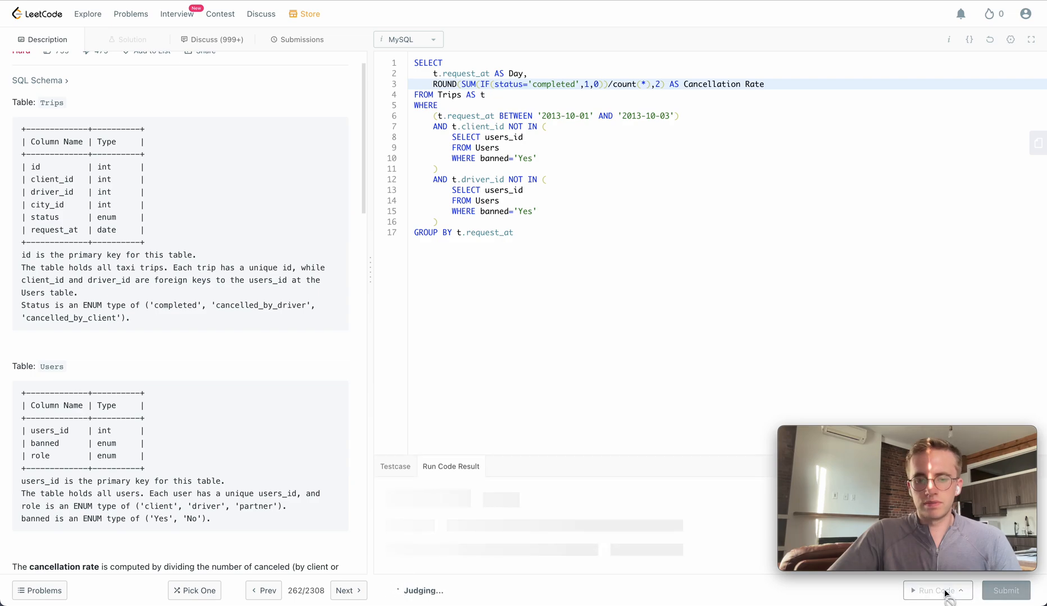
click(934, 590)
text(t.)
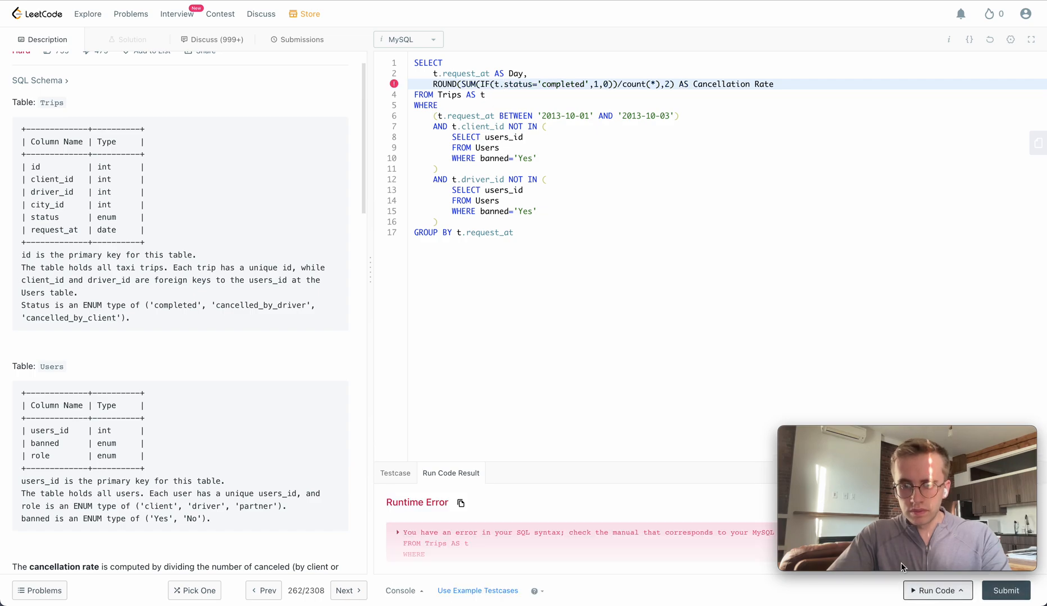
mouse_move(626, 249)
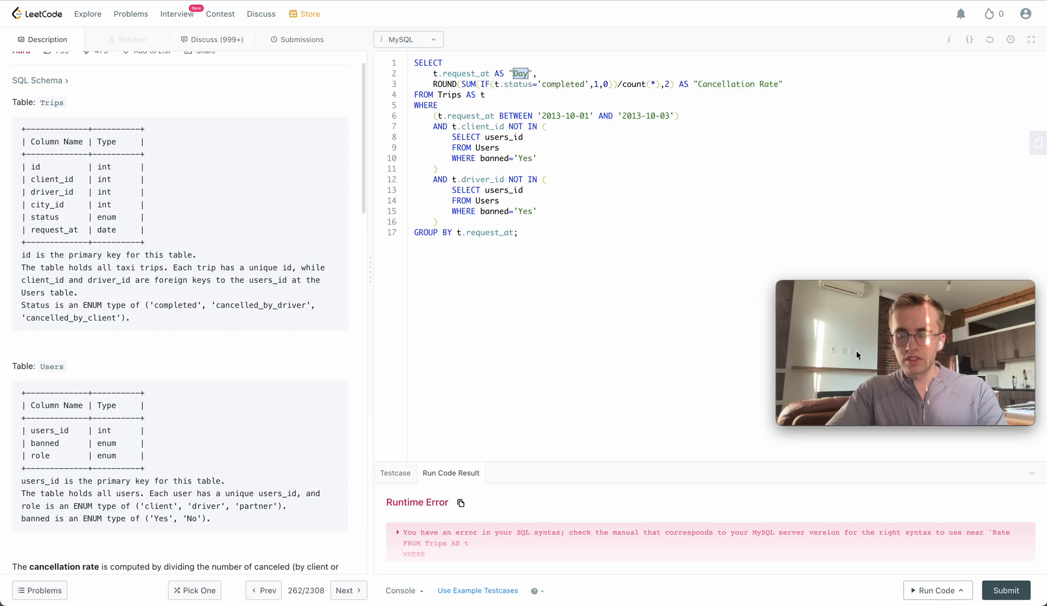
Rerun the query, change the condition to IF(t.status='completed',0,1), and submit.
click(935, 590)
text(0,)
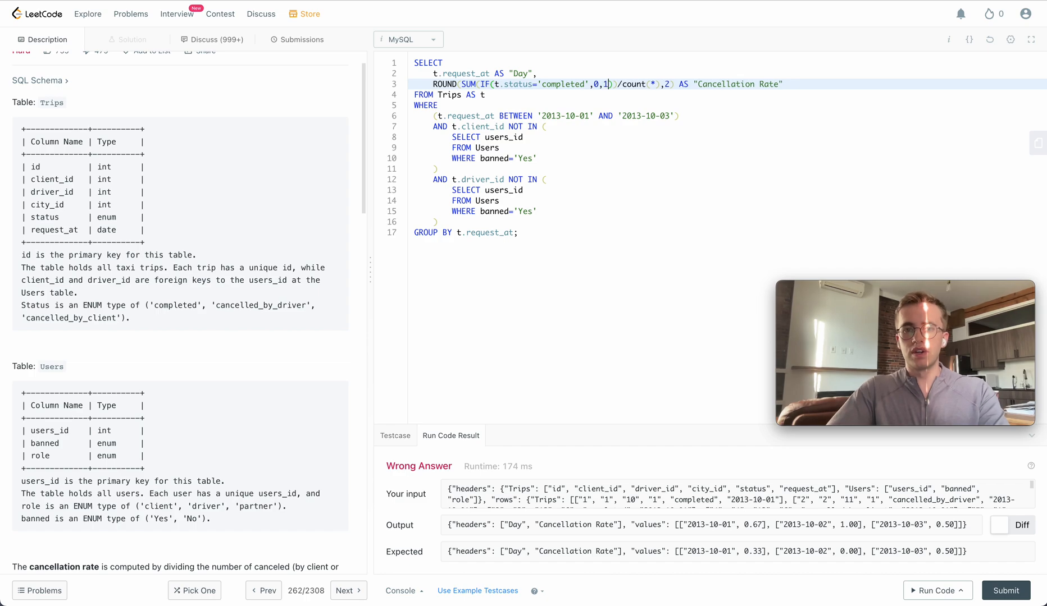
double_click(562, 84)
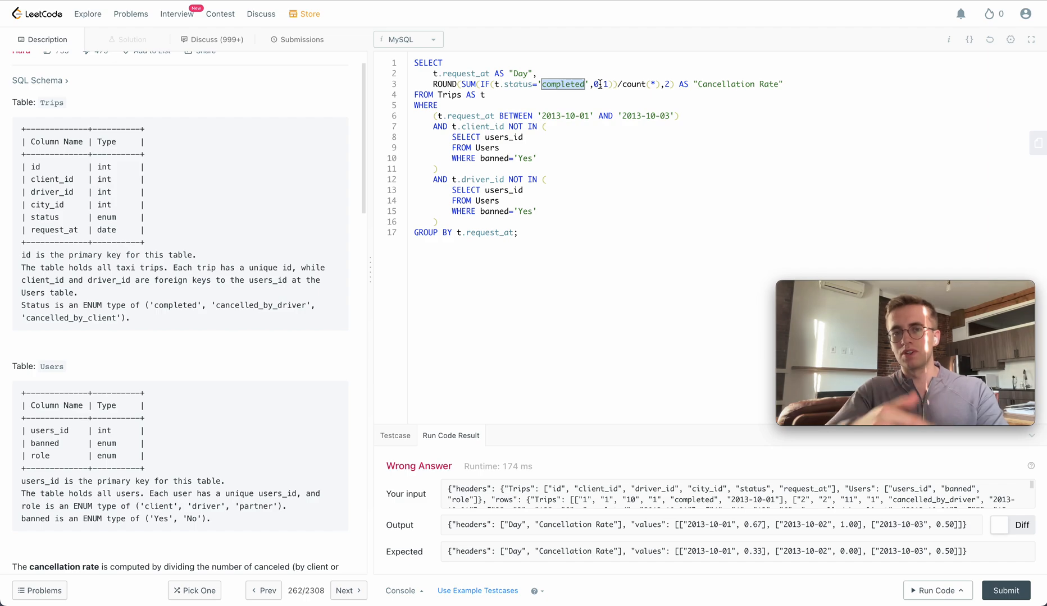
click(1005, 590)
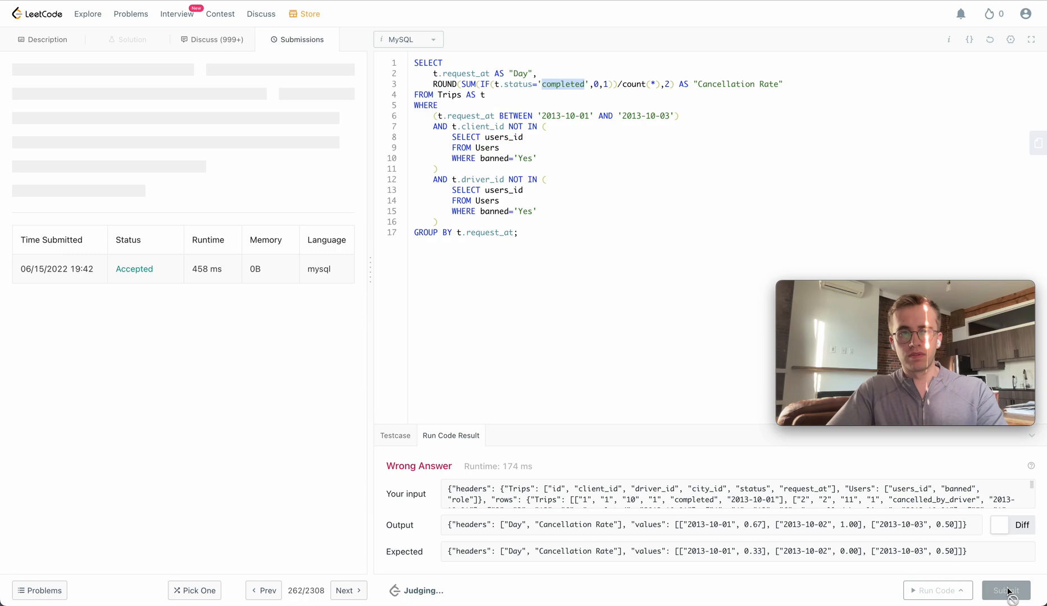
Confirm the accepted Success result (1737 ms) and return to the problem Description.
click(1005, 591)
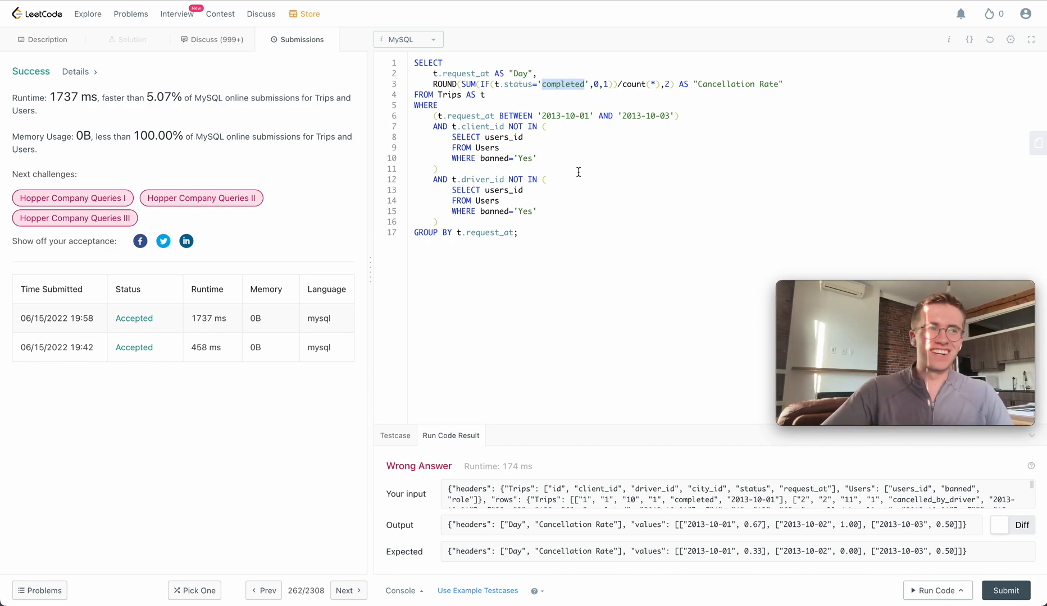
mouse_move(514, 116)
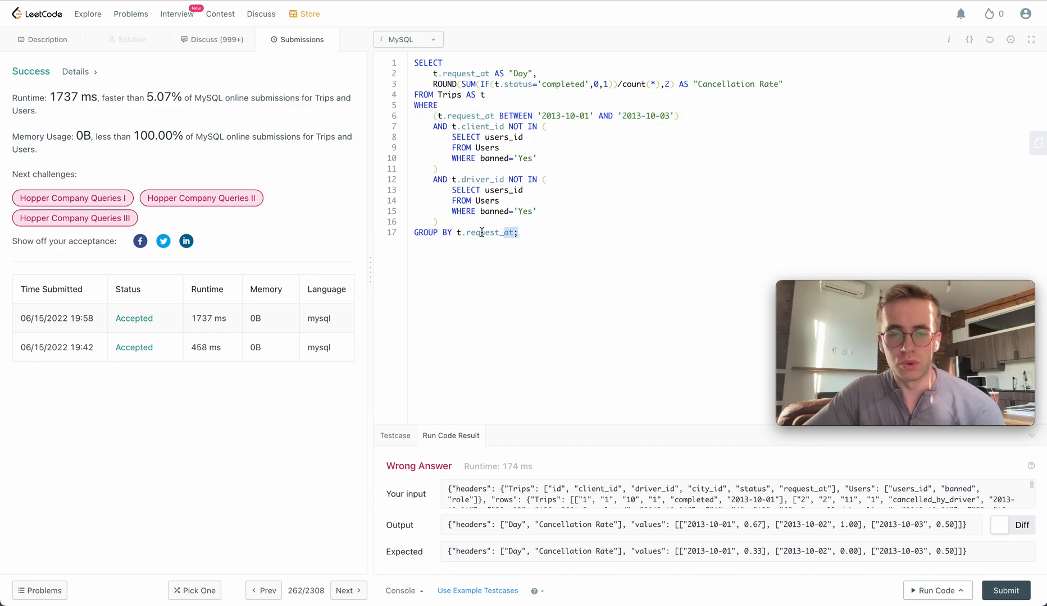
double_click(489, 232)
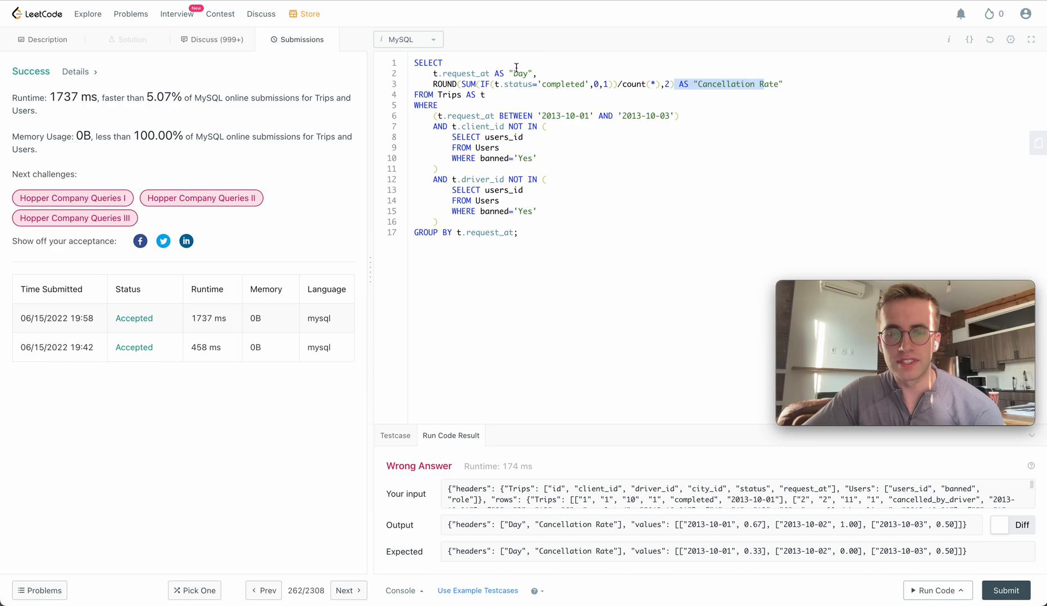
click(46, 39)
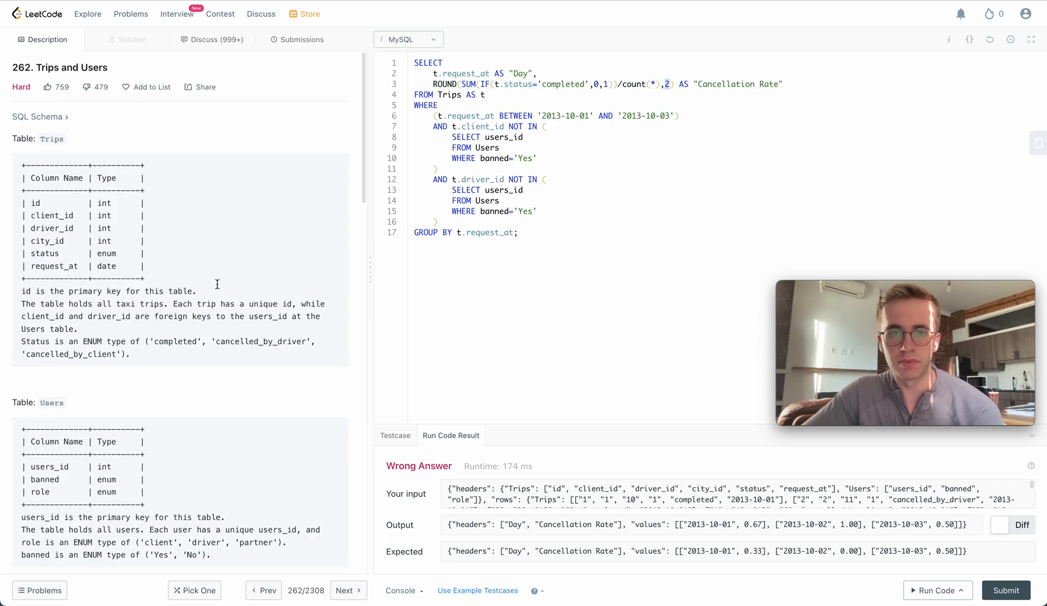
scroll(down, 3)
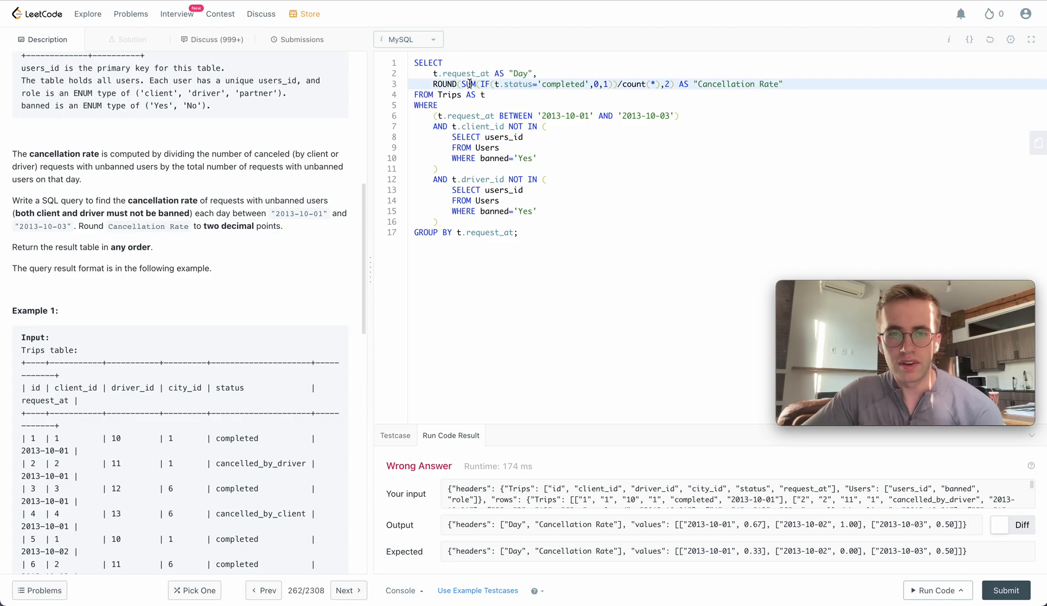
double_click(469, 84)
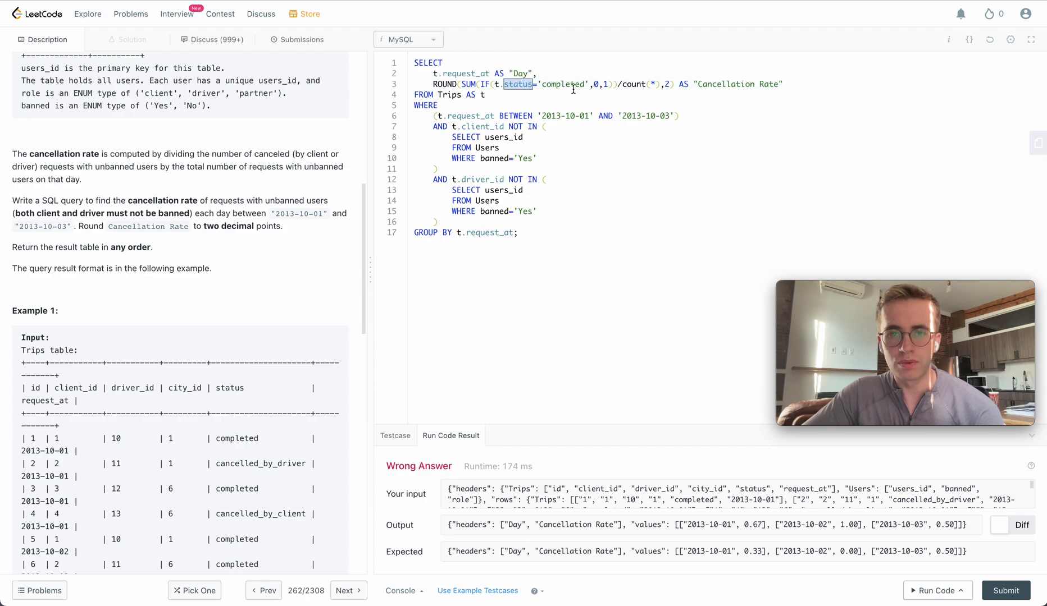
double_click(563, 84)
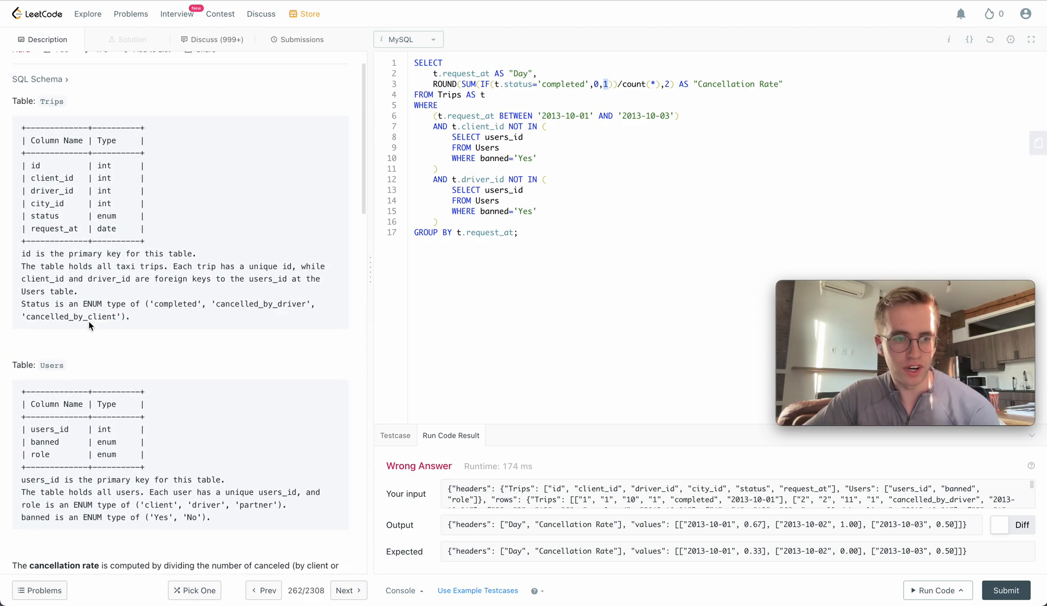
click(484, 95)
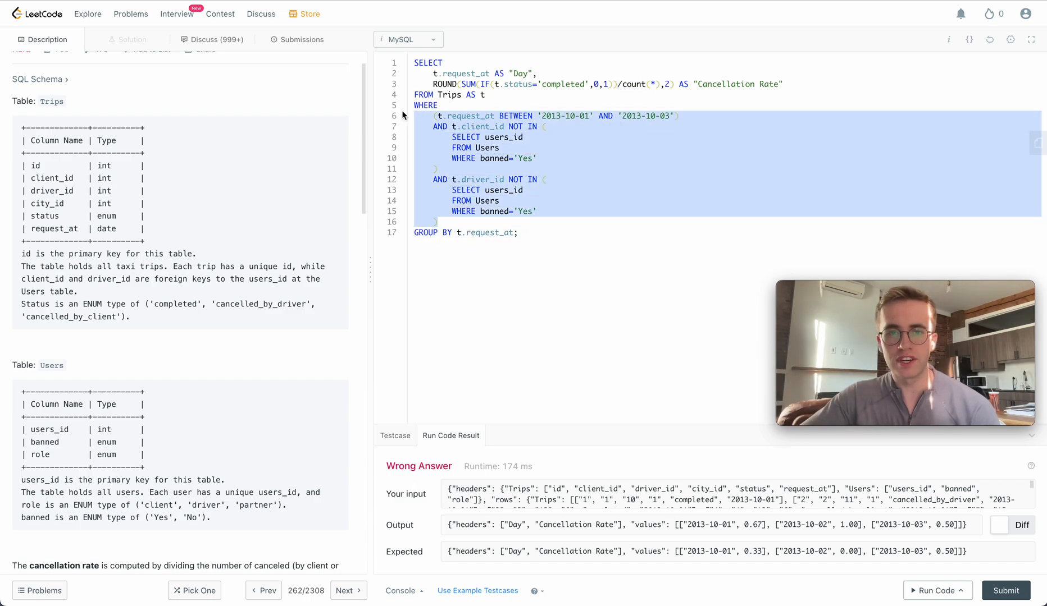
double_click(481, 127)
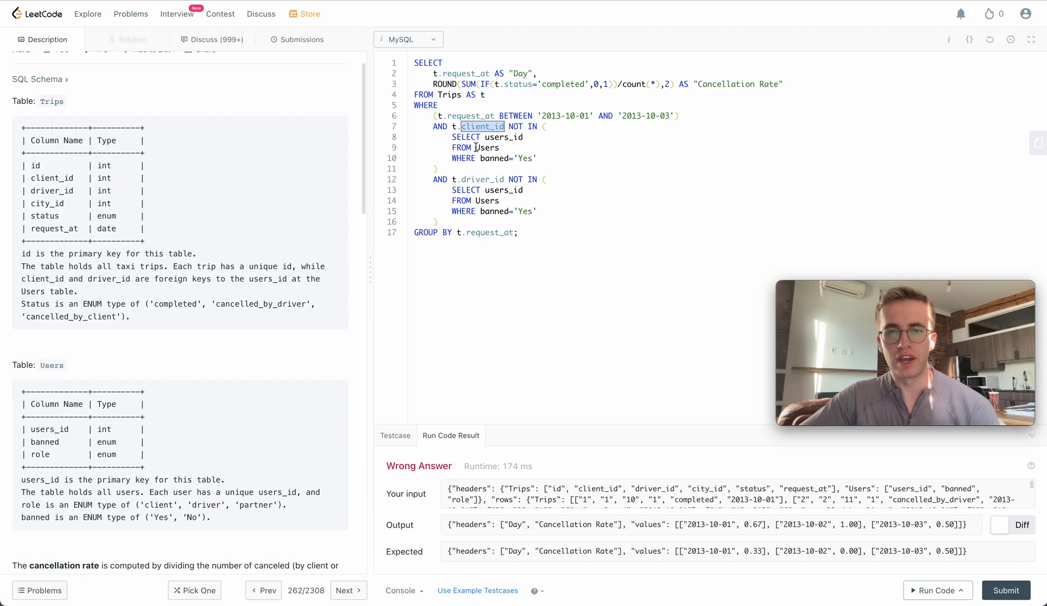